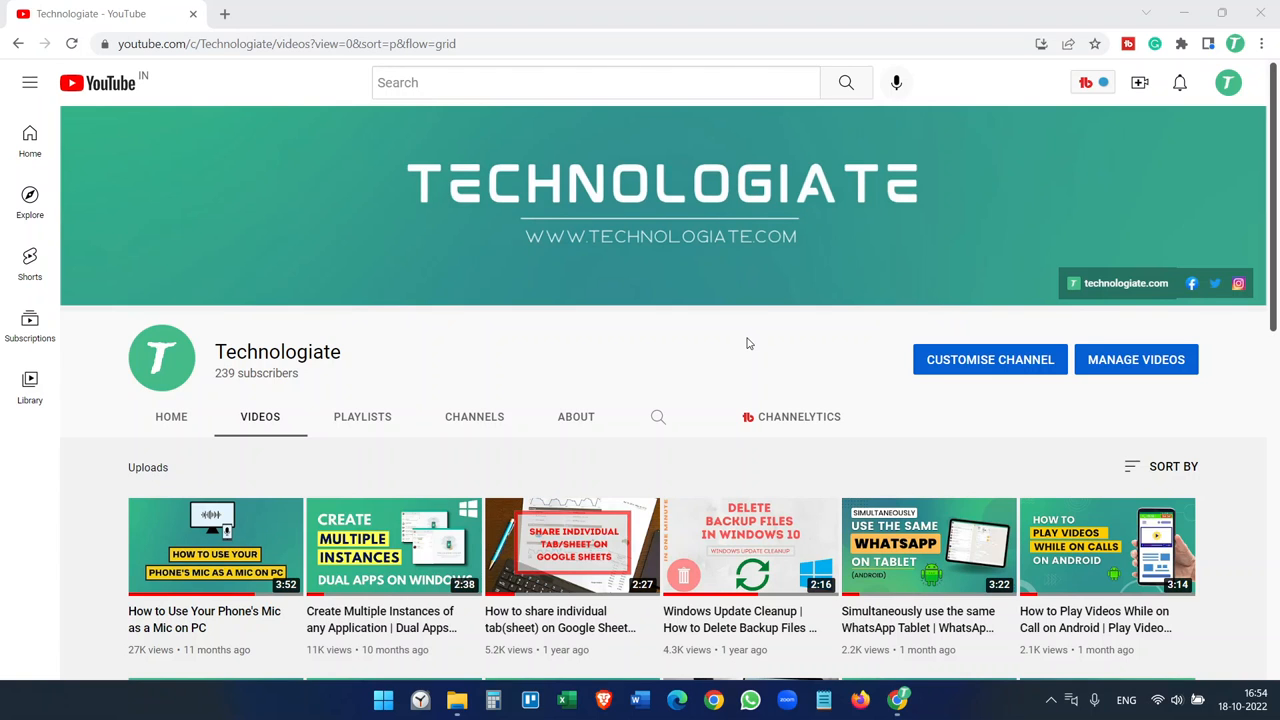
Play the Technologiate video on using a phone's mic on PC, then start a blank tab
scroll(down, 3)
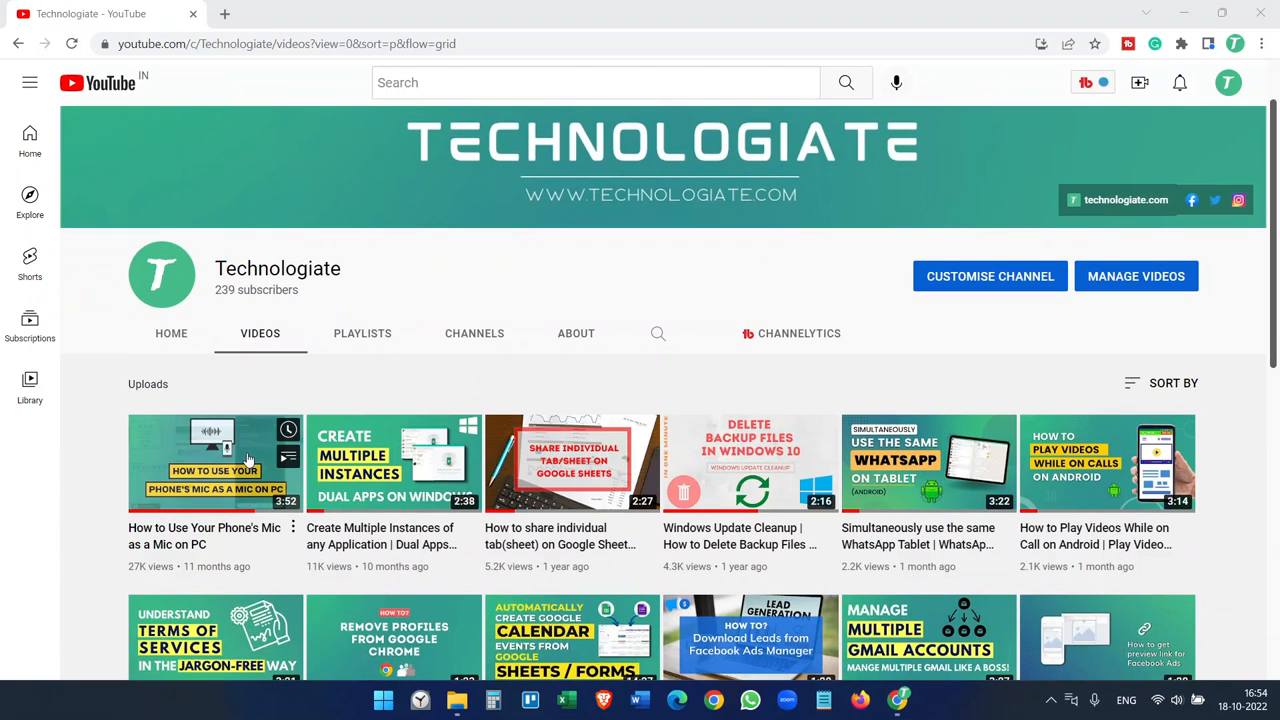
click(216, 464)
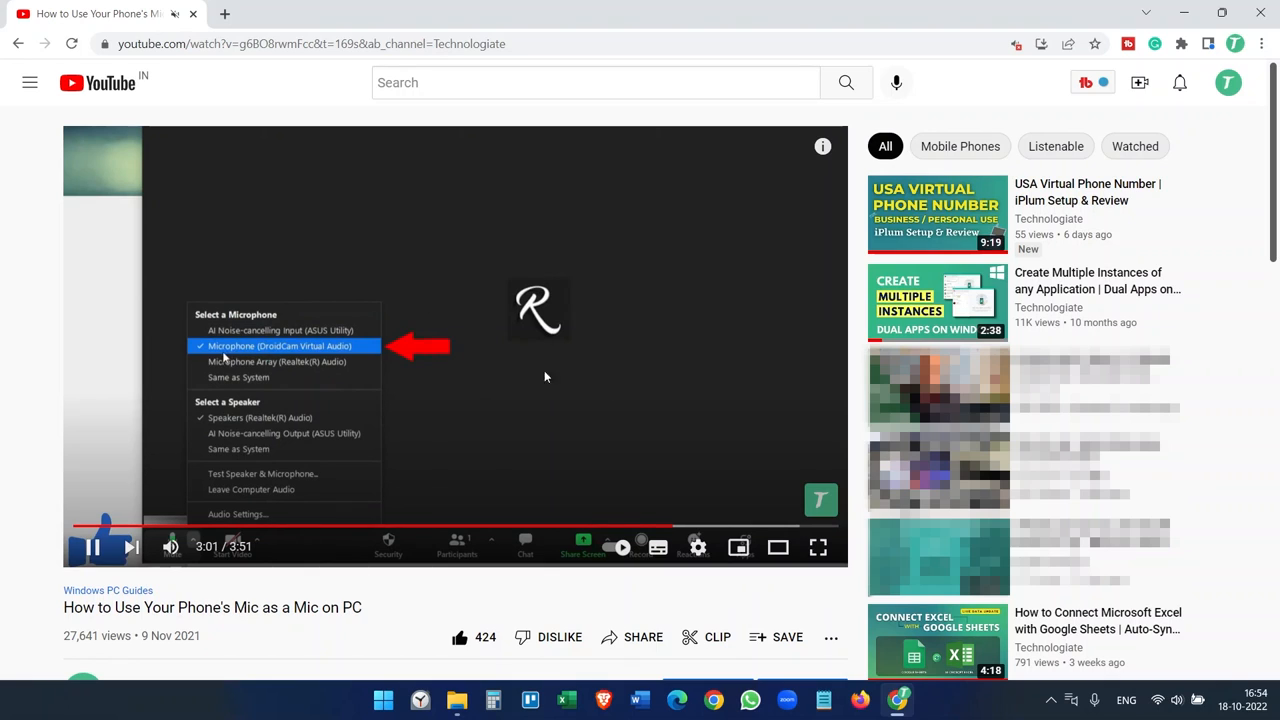
mouse_move(628, 378)
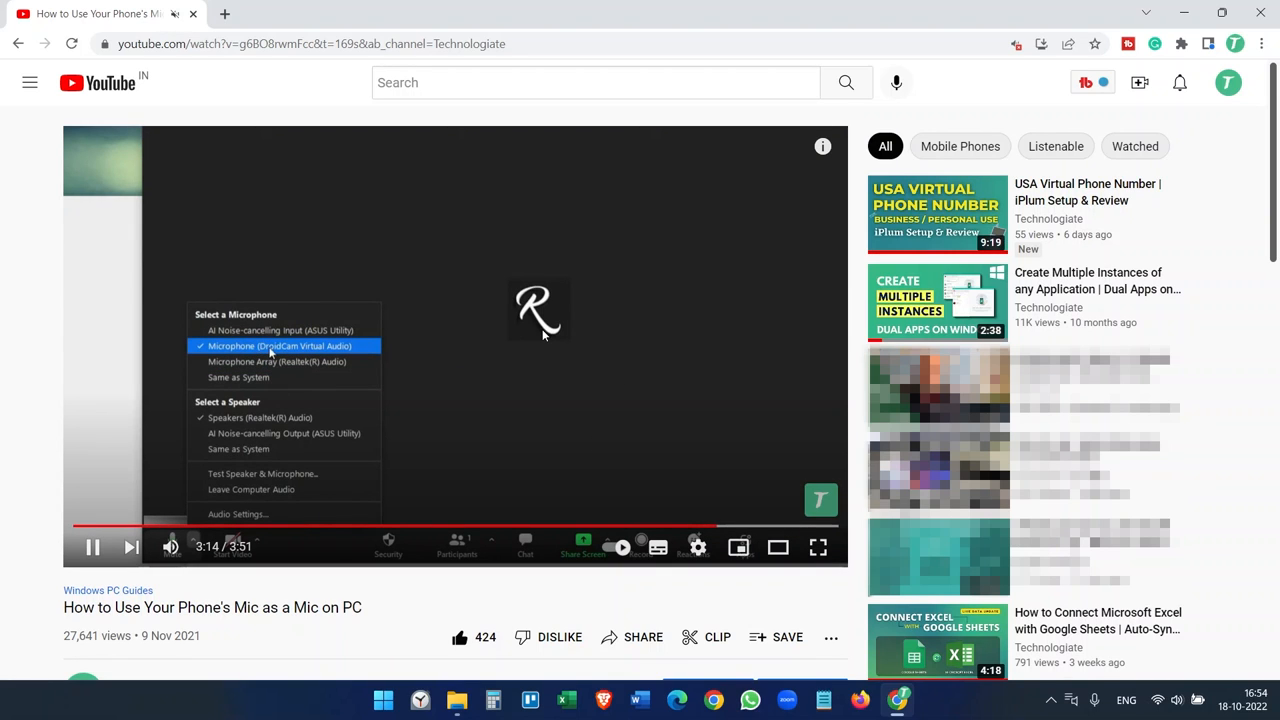
click(424, 12)
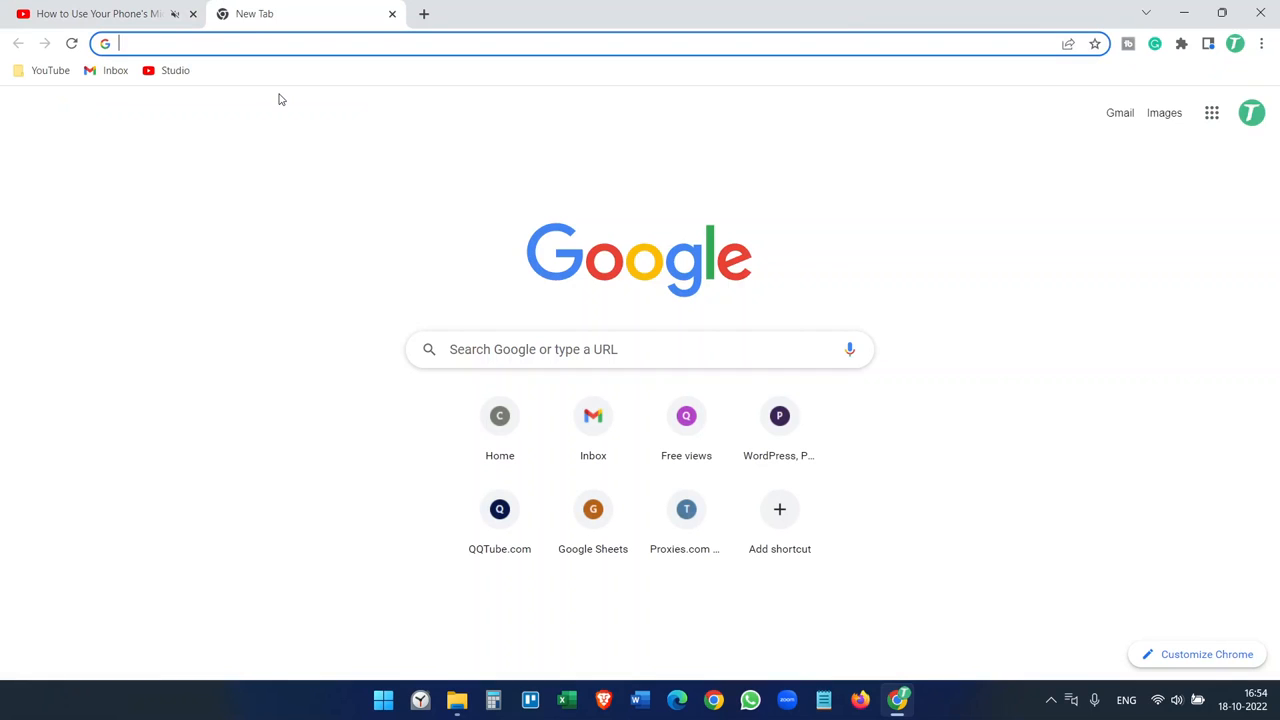
Search Google for 'droidcam', go to the Dev47Apps site and download the Windows client
text(dr)
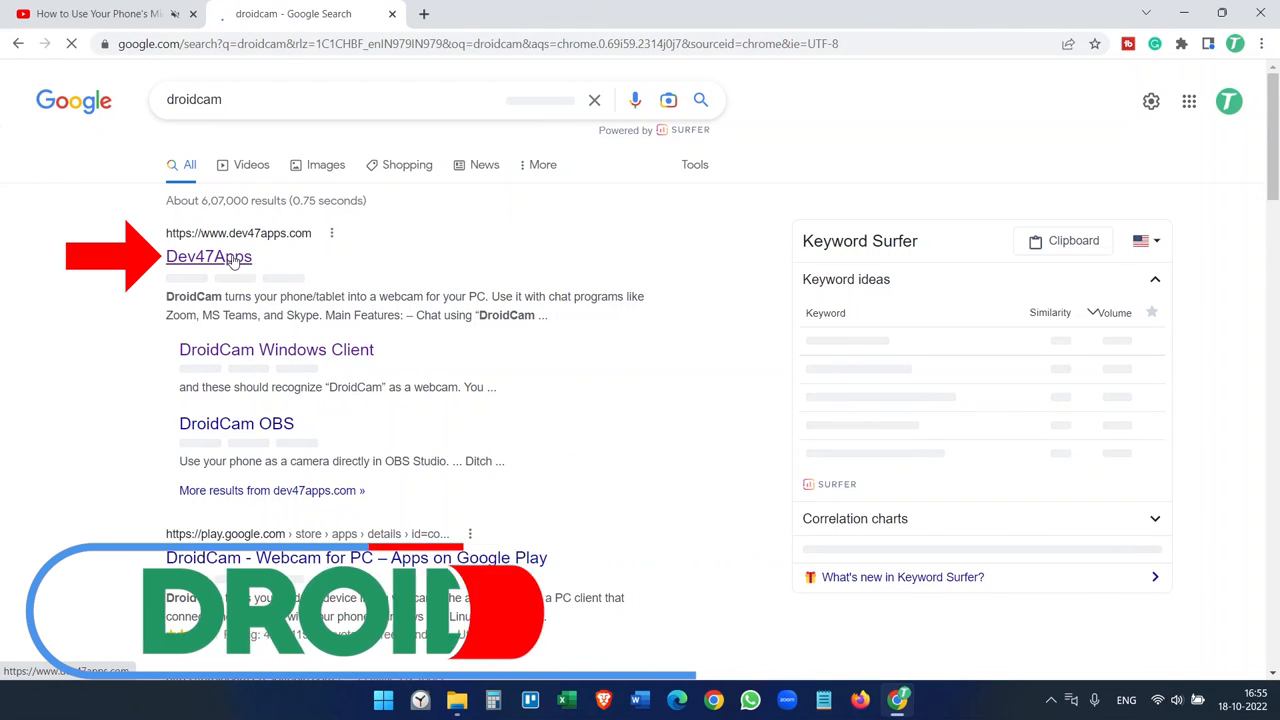
click(208, 256)
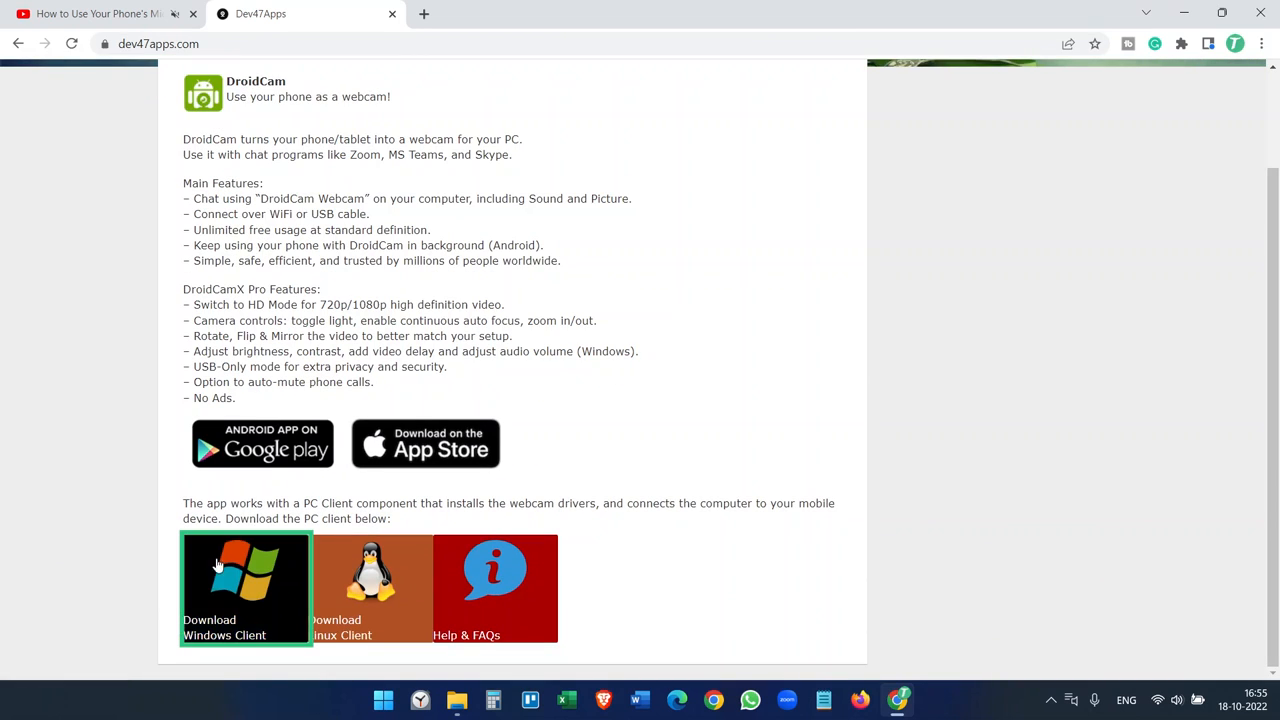
click(244, 588)
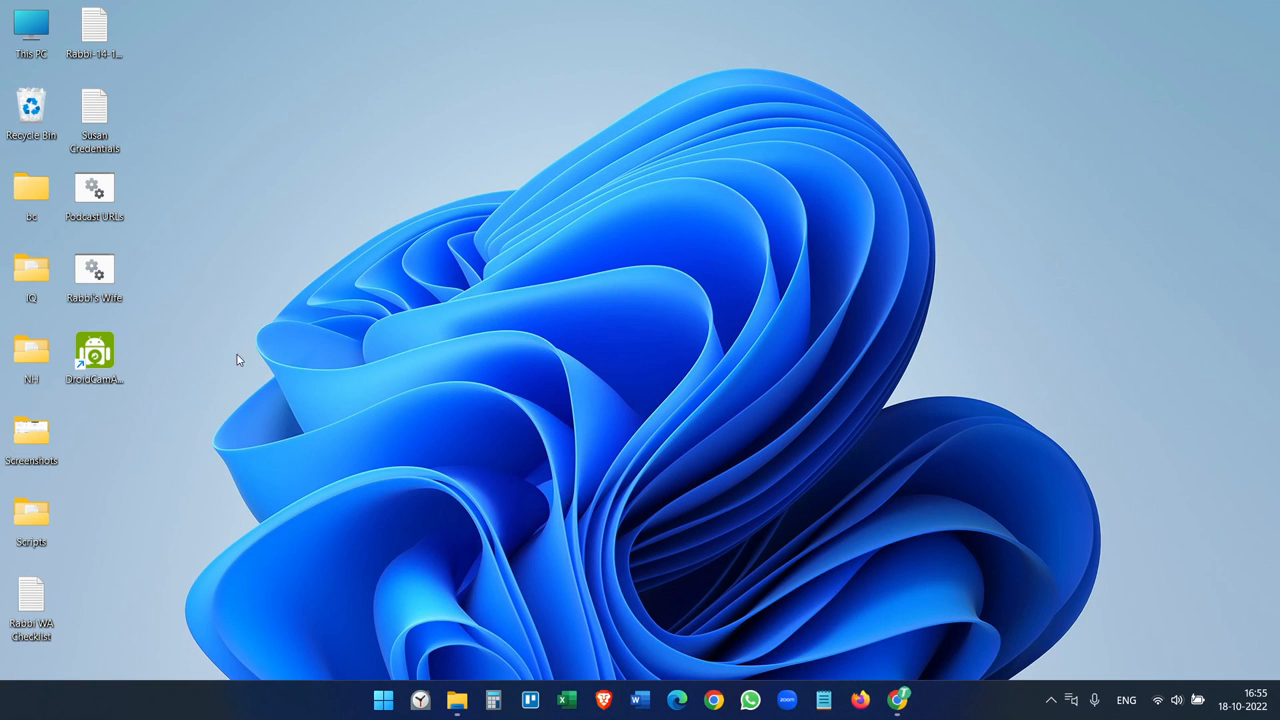
Launch DroidCam Client from its desktop shortcut
click(94, 352)
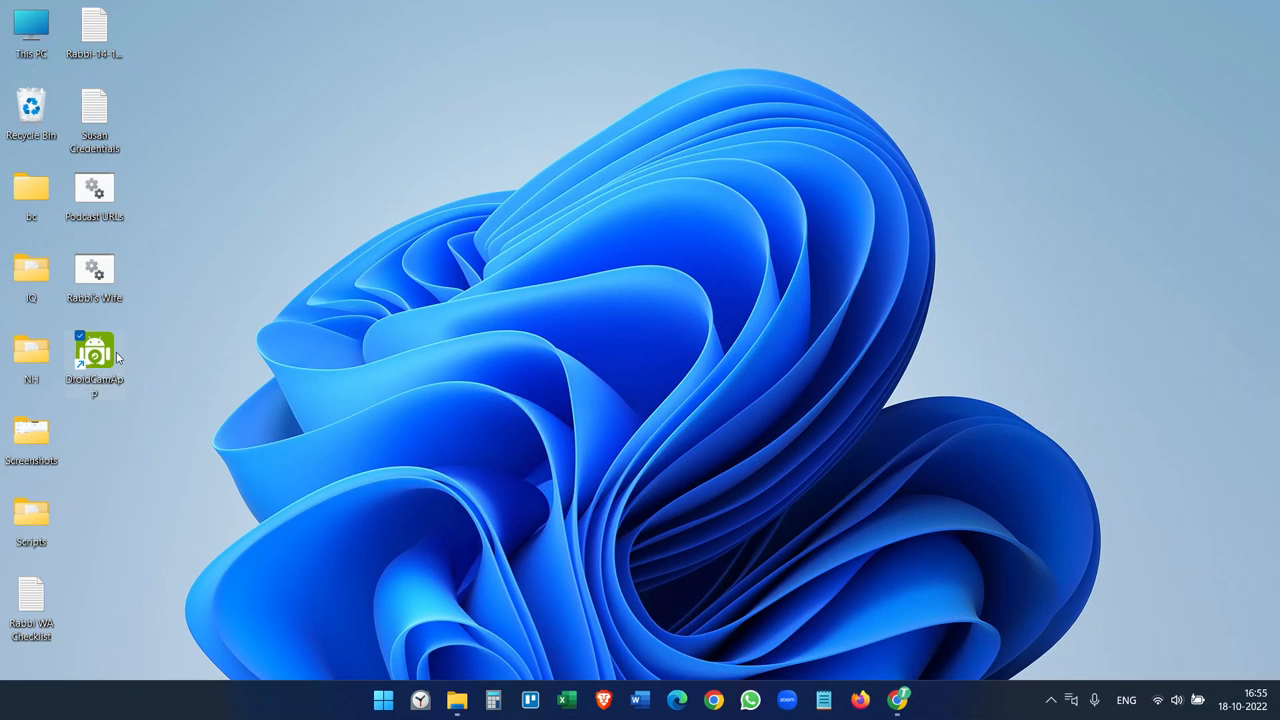
double_click(94, 350)
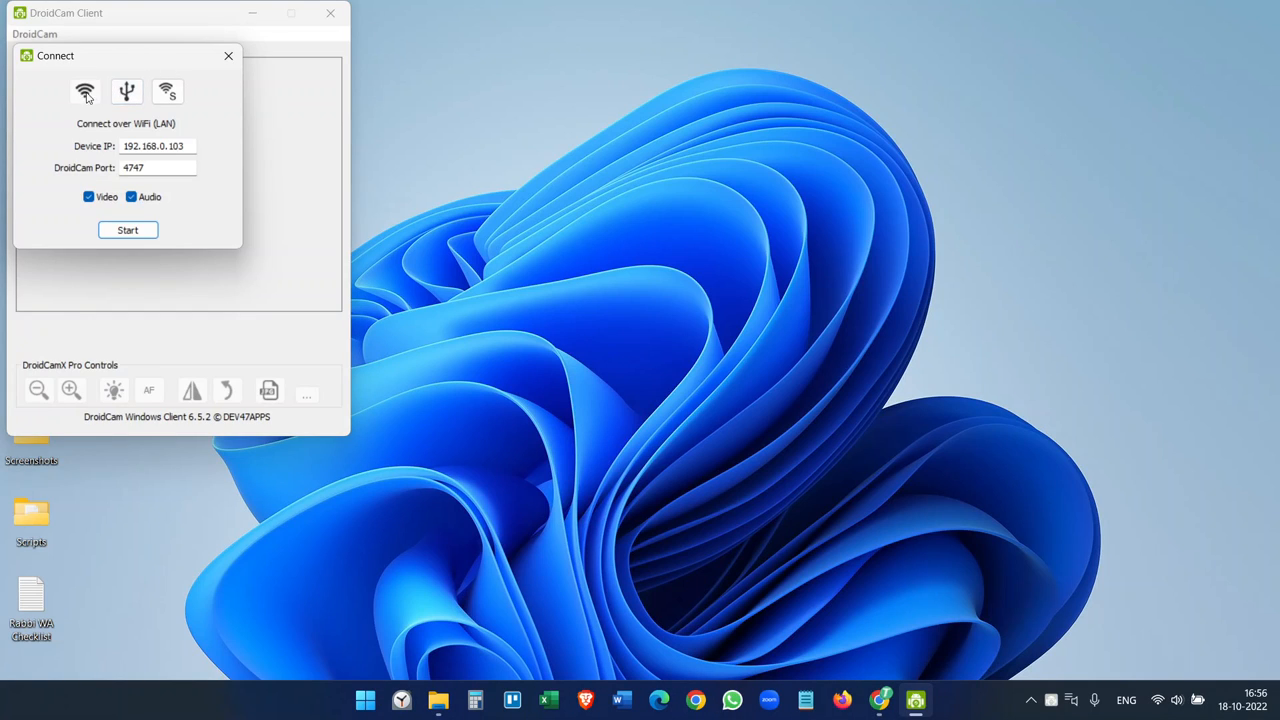
mouse_move(168, 92)
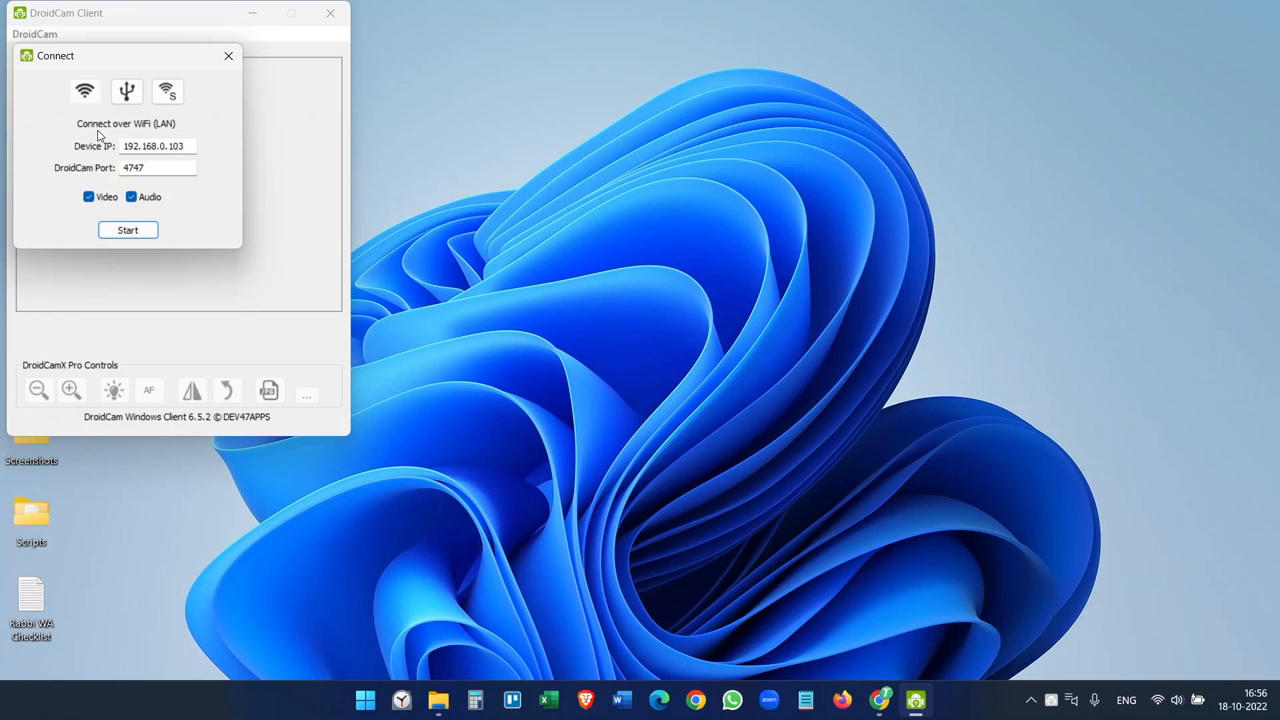
mouse_move(96, 124)
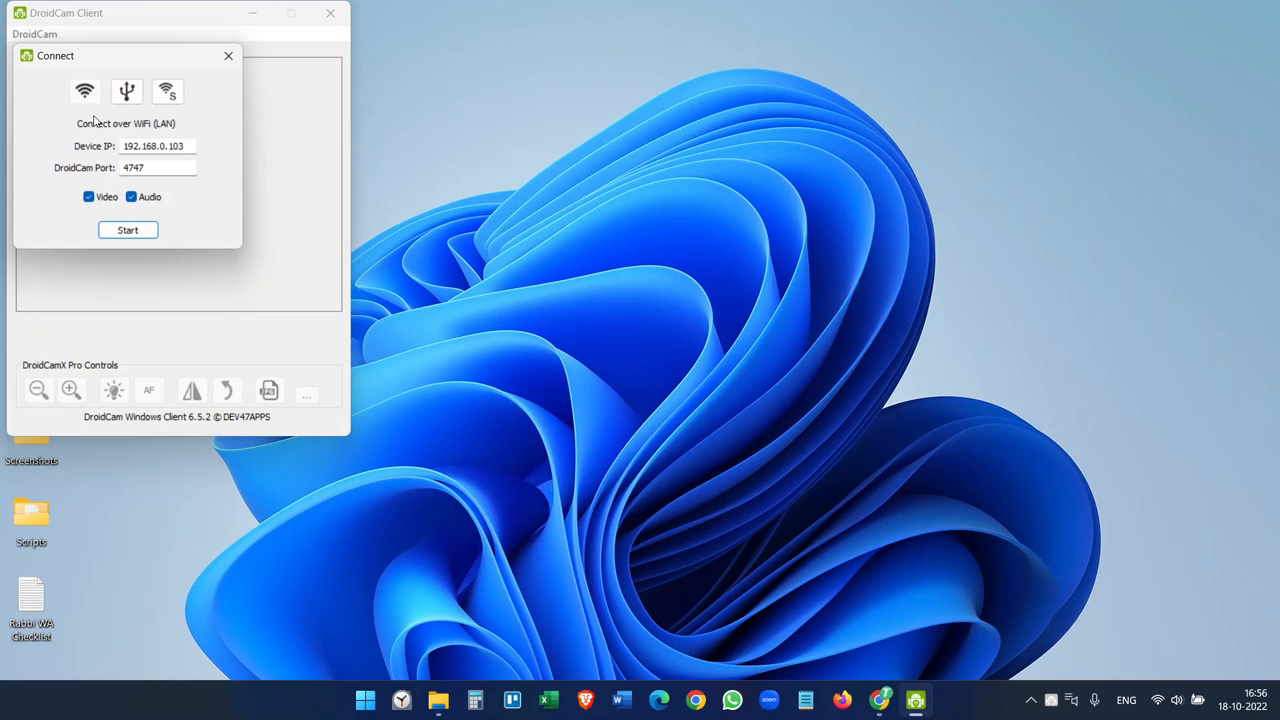
mouse_move(118, 164)
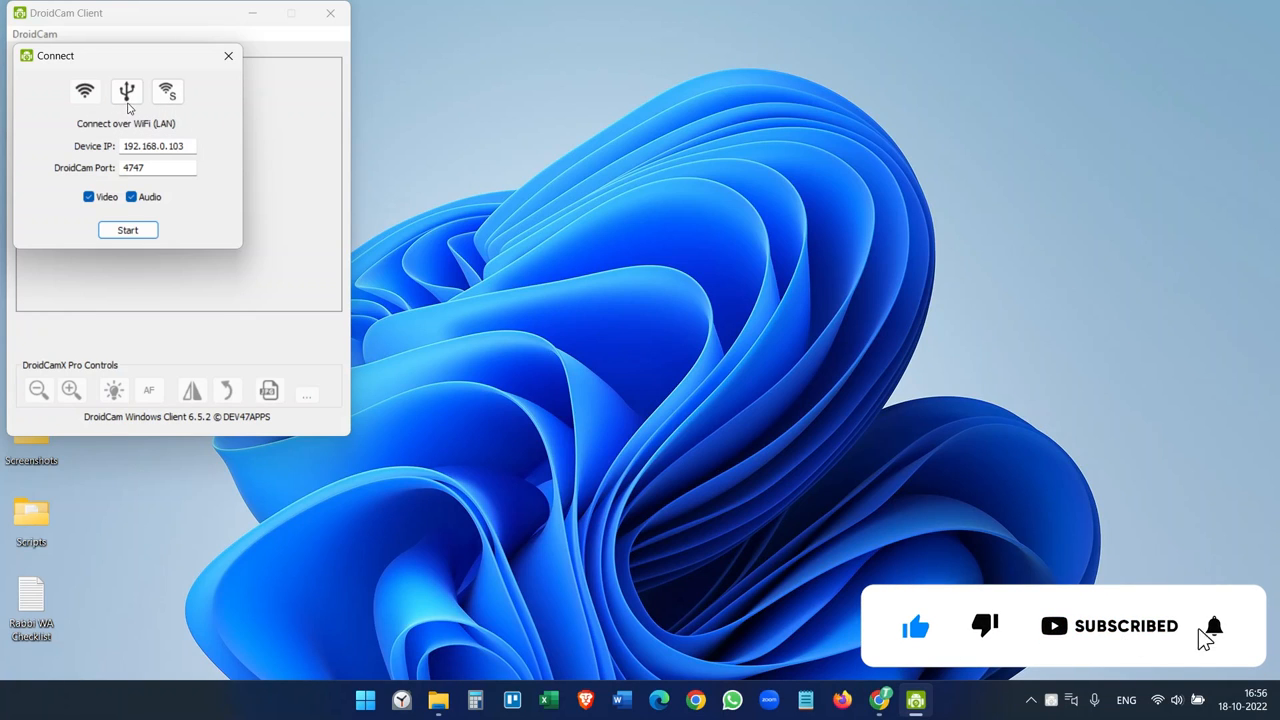
mouse_move(84, 92)
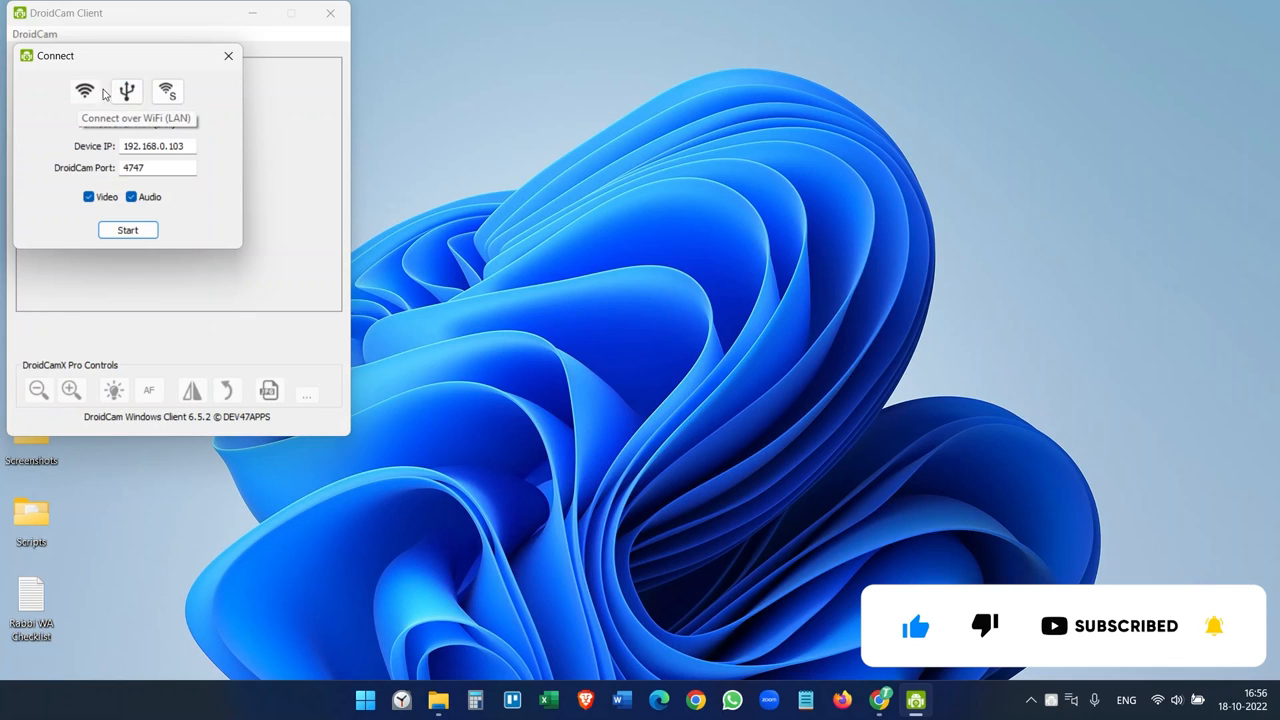
Choose the WiFi connection and select the Device IP field contents for editing
click(156, 146)
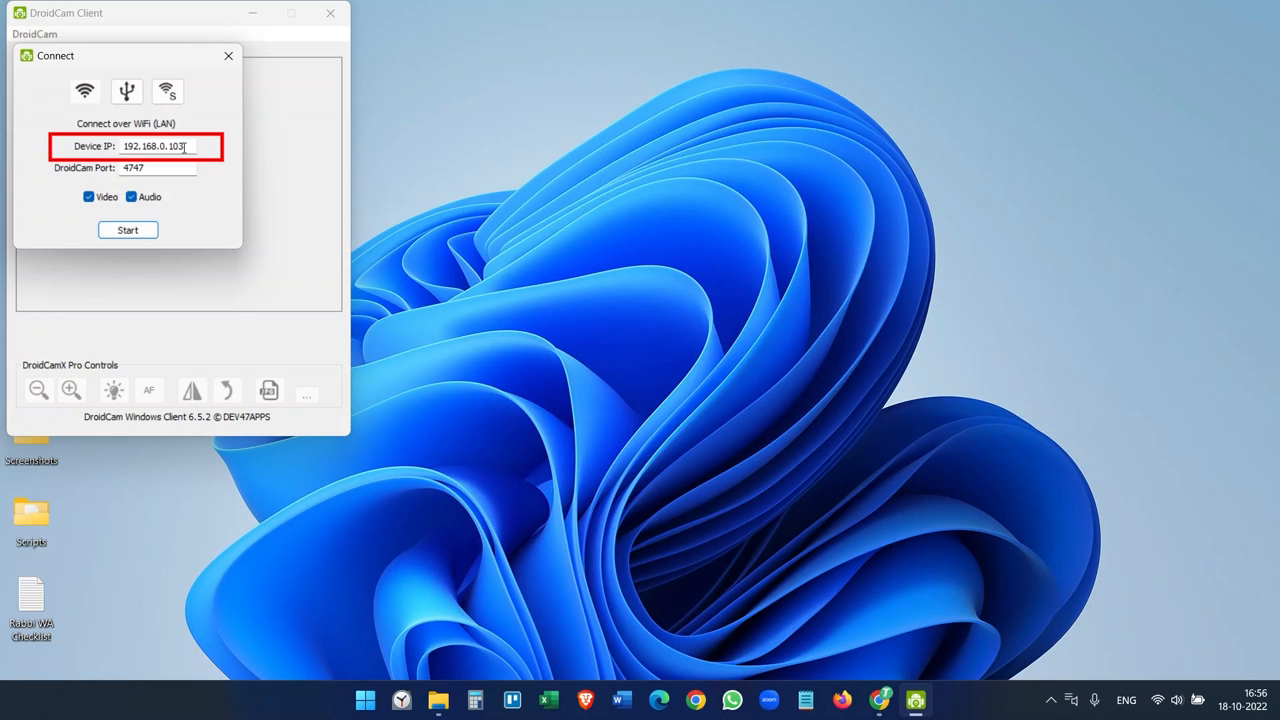
click(156, 168)
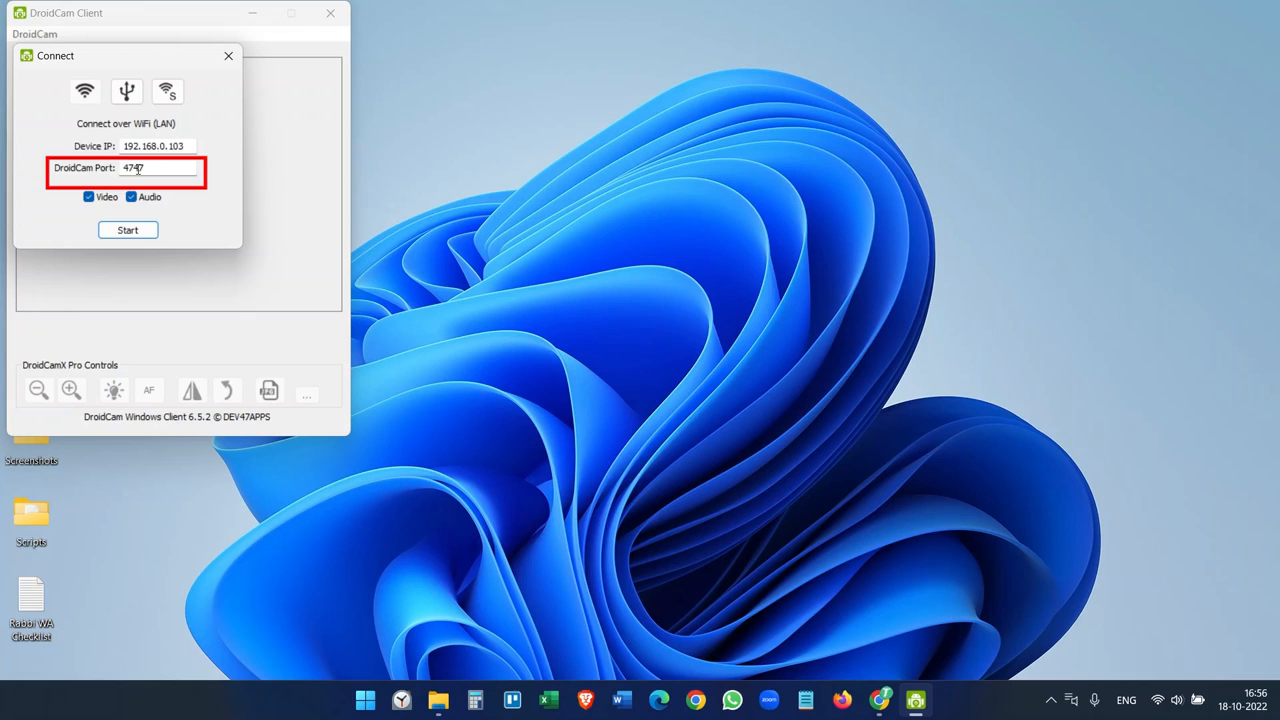
click(156, 146)
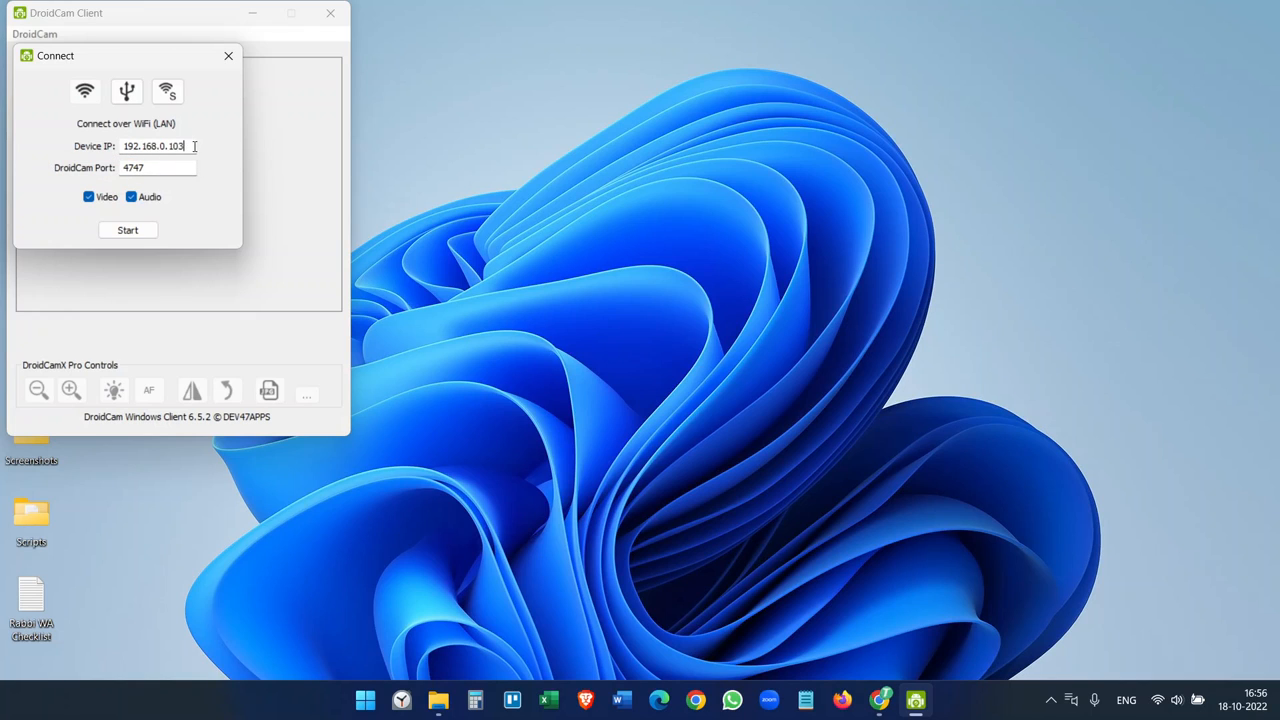
triple_click(152, 146)
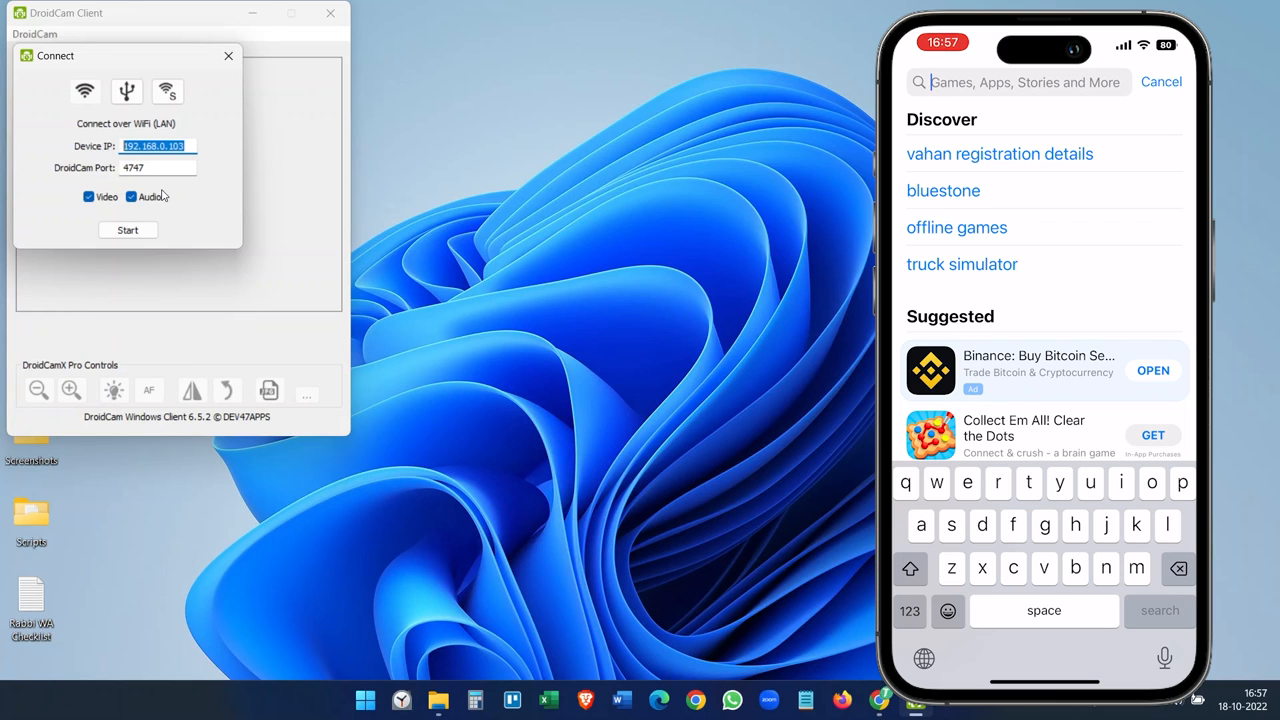
Search the App Store for 'droid cam', install and open DroidCam, dismissing its Got It instructions
text(droid a)
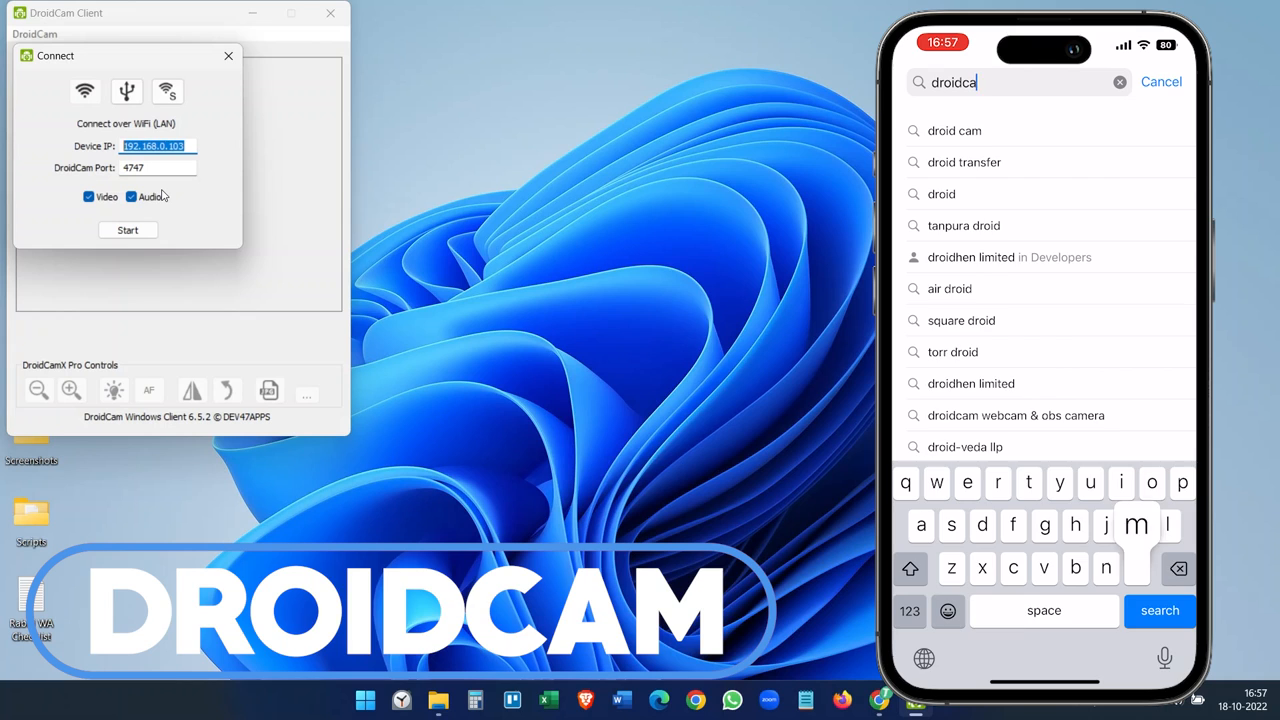
click(1160, 610)
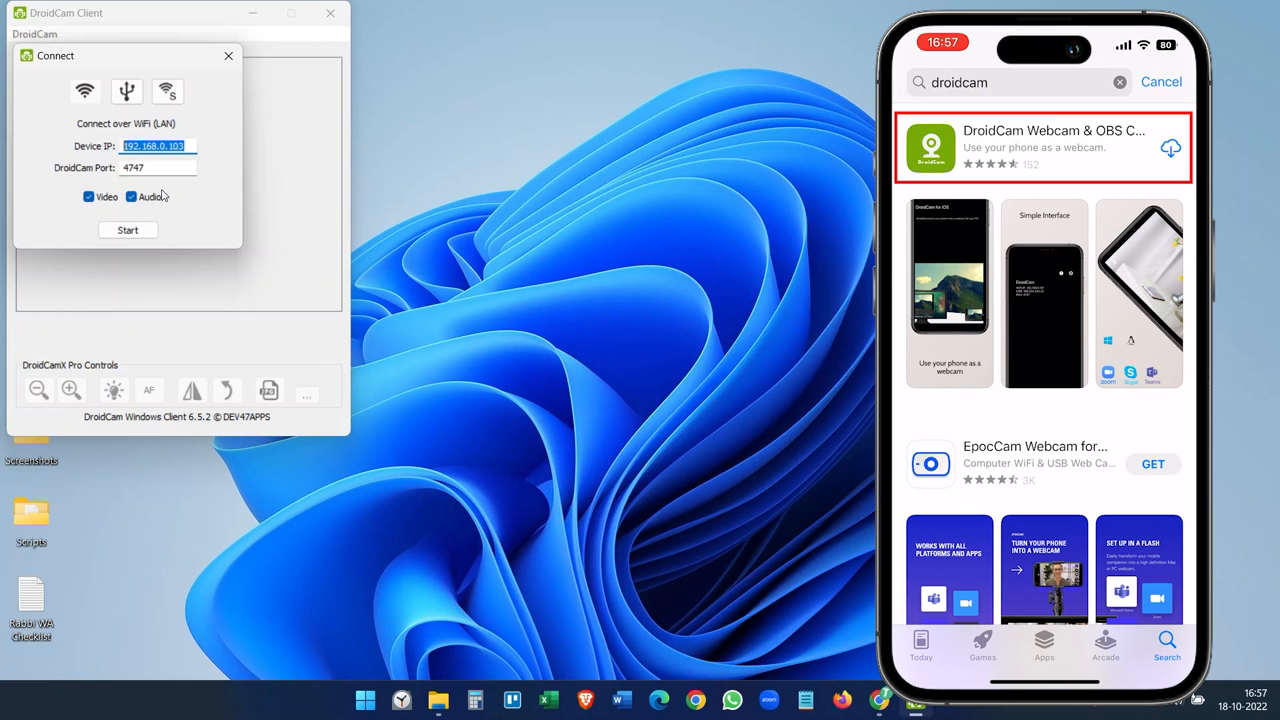
click(1044, 148)
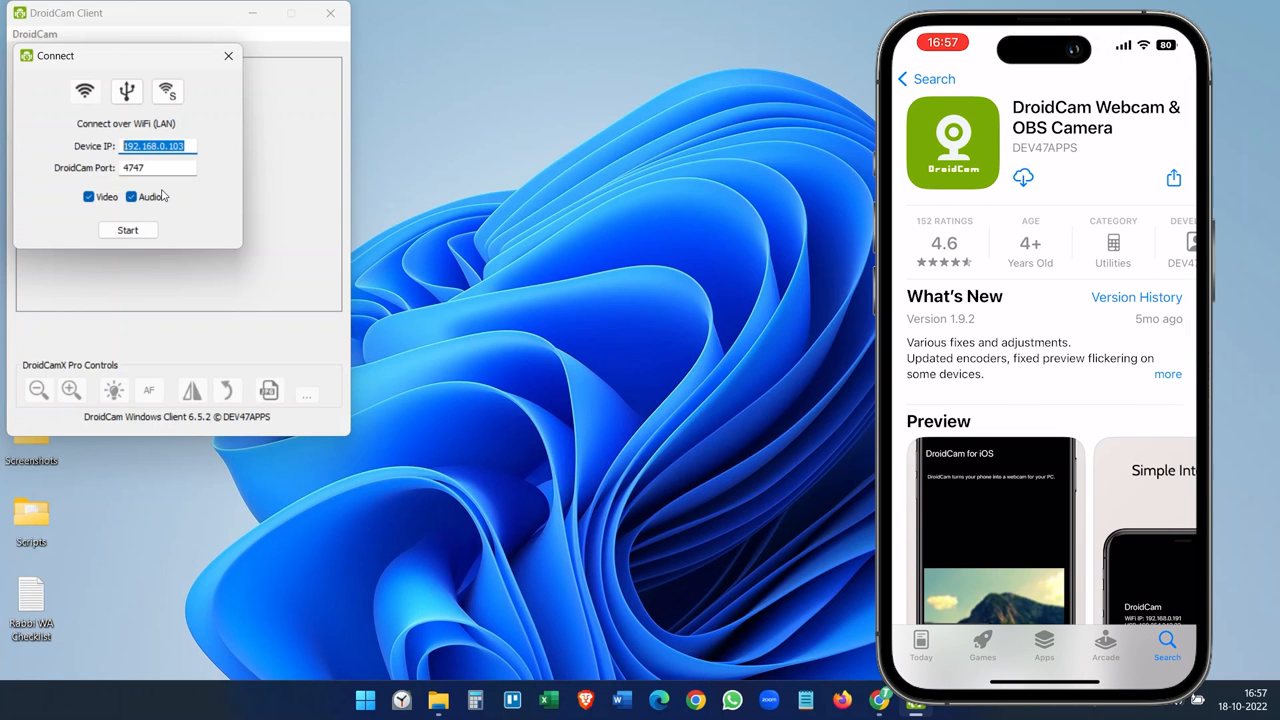
click(1024, 176)
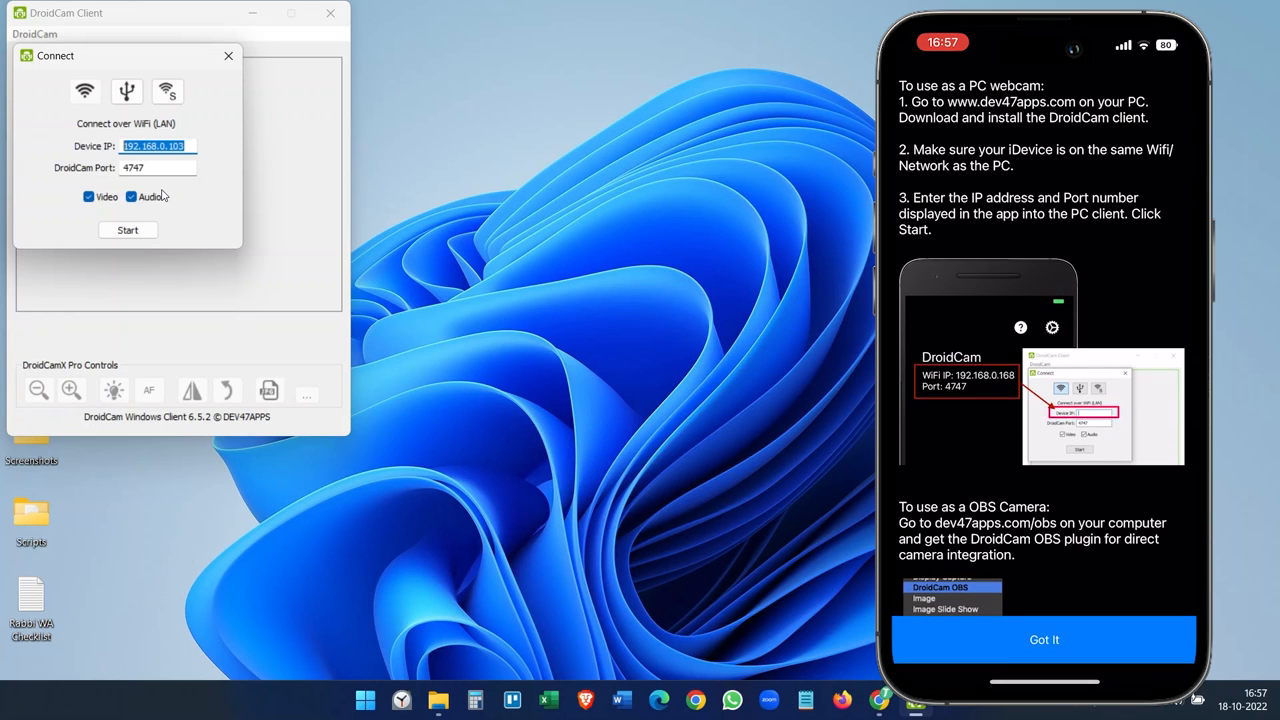
click(1044, 640)
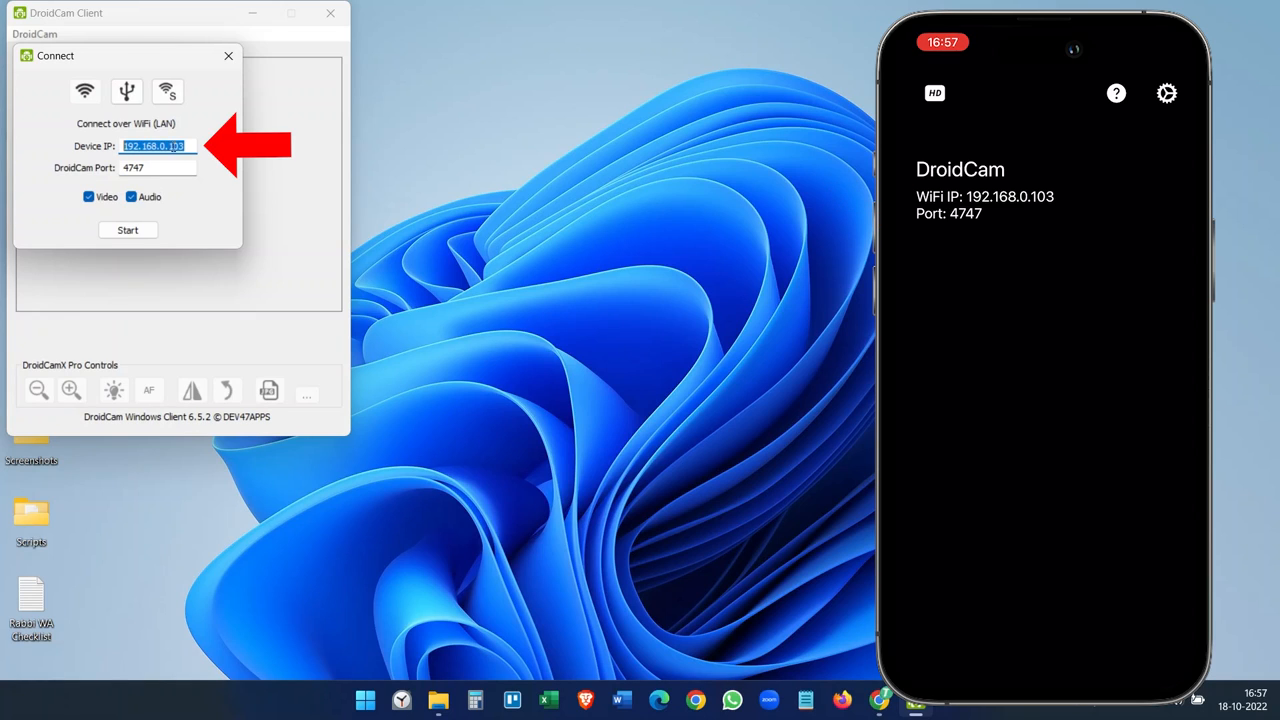
Connect to the phone at 192.168.0.103 port 4747, start the feed and allow network access
click(156, 146)
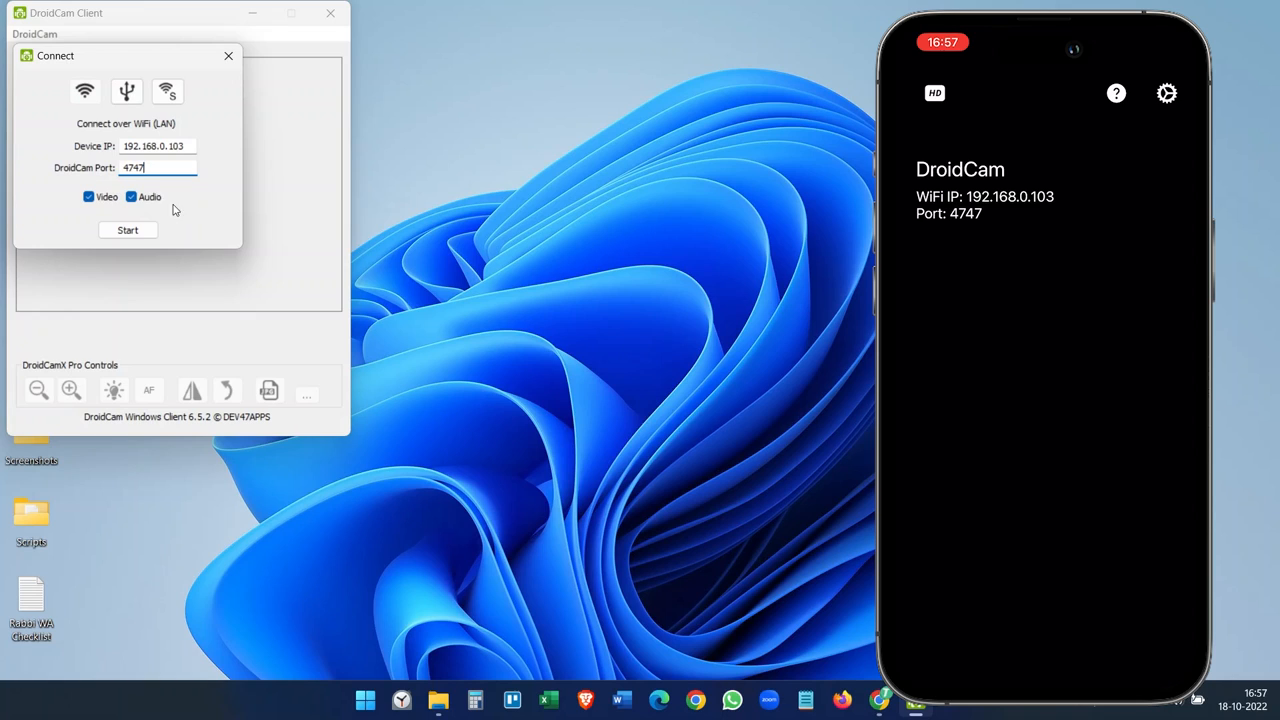
mouse_move(210, 224)
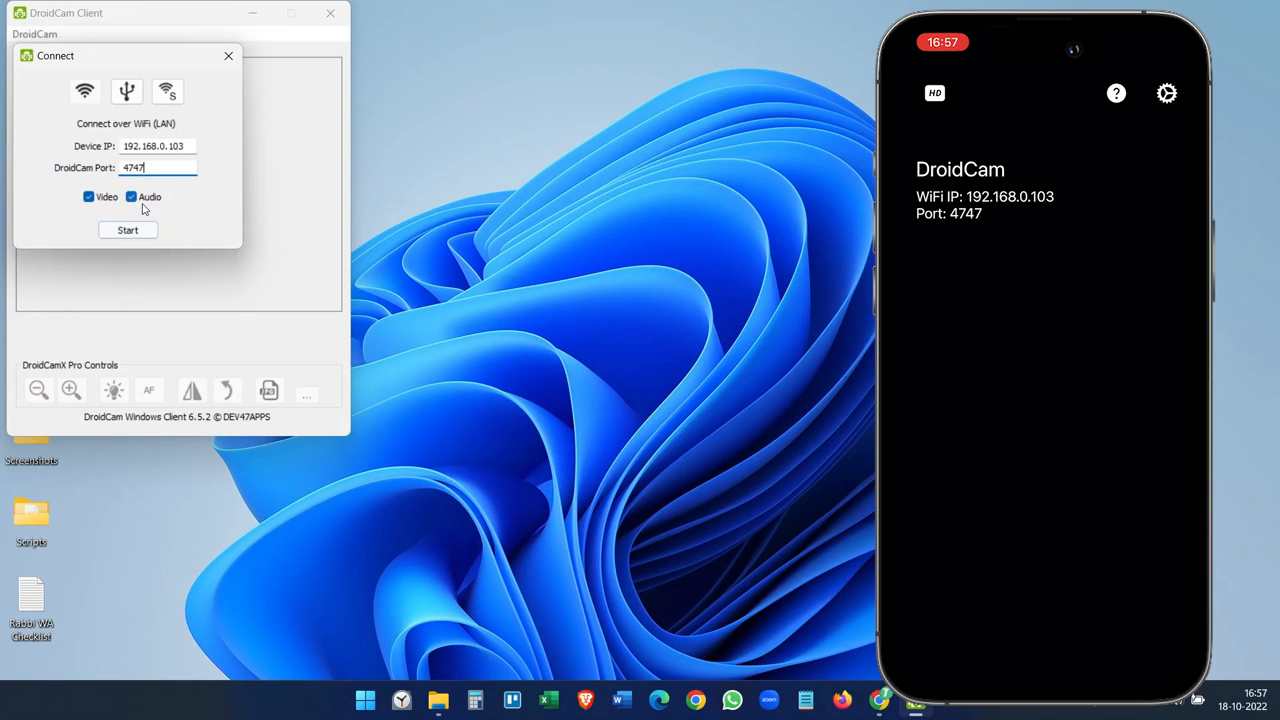
click(128, 230)
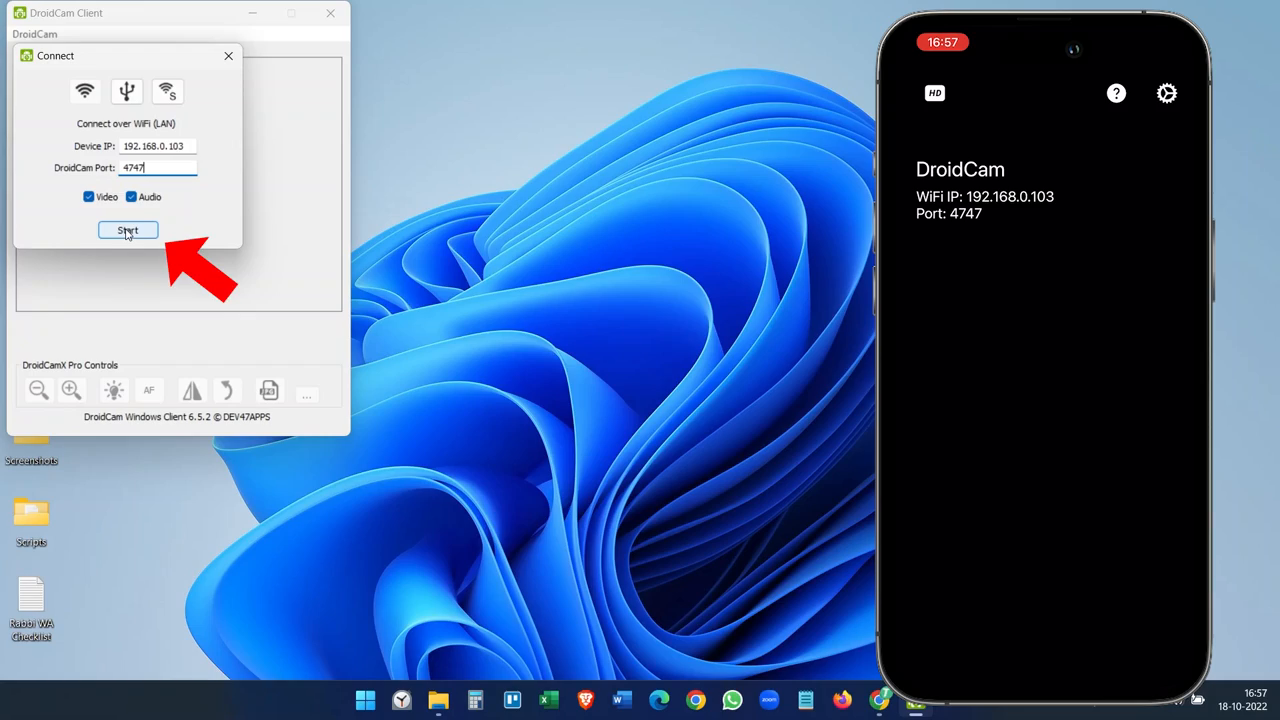
click(128, 230)
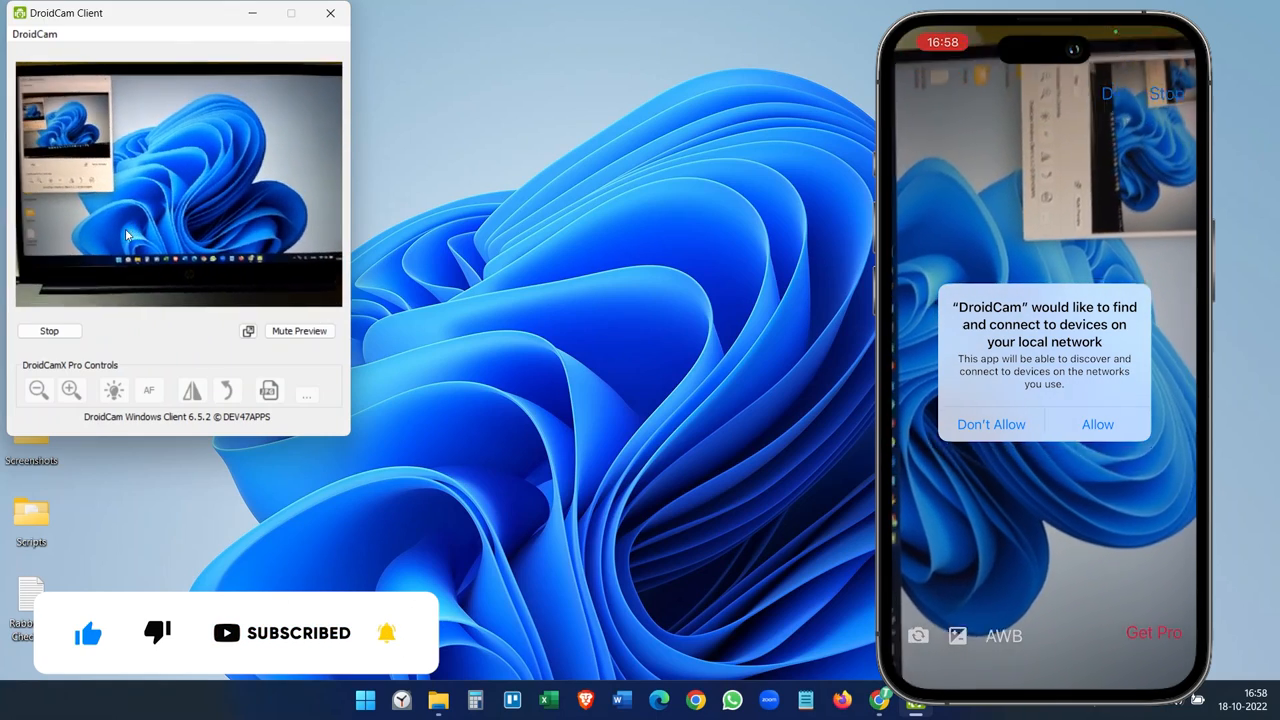
click(1096, 424)
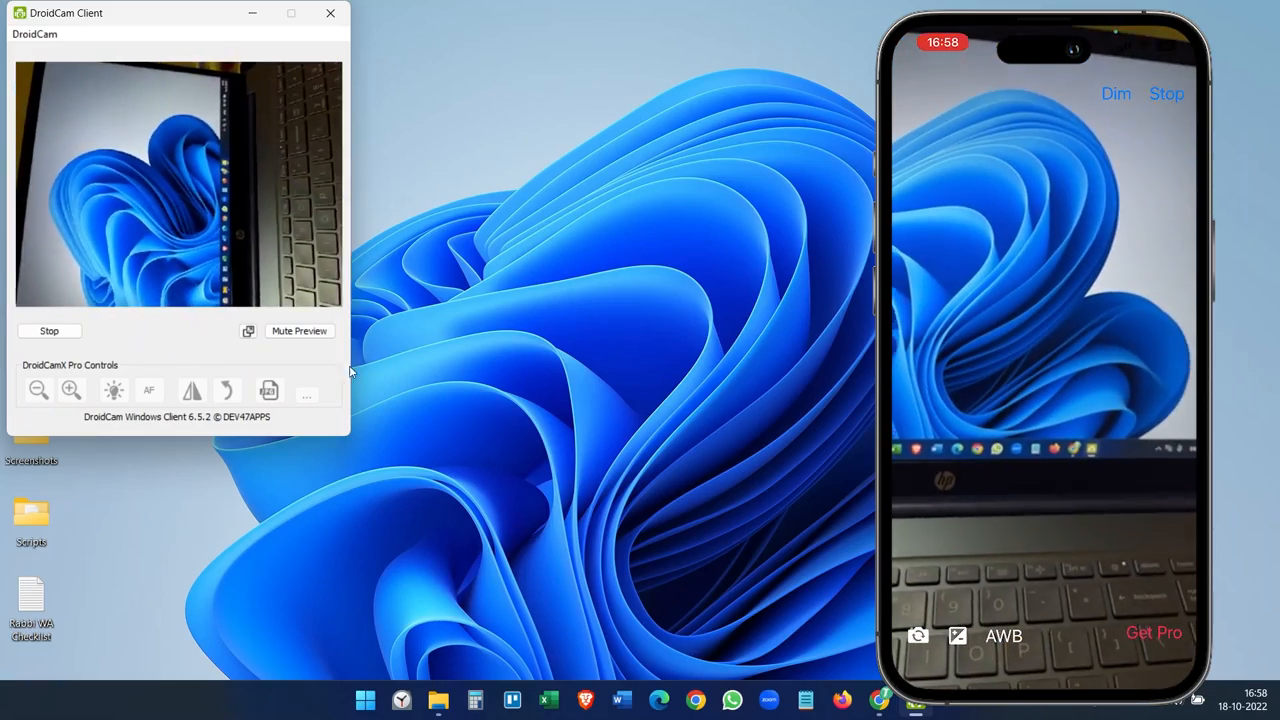
Mute the local video preview and minimize the DroidCam Client window
click(300, 330)
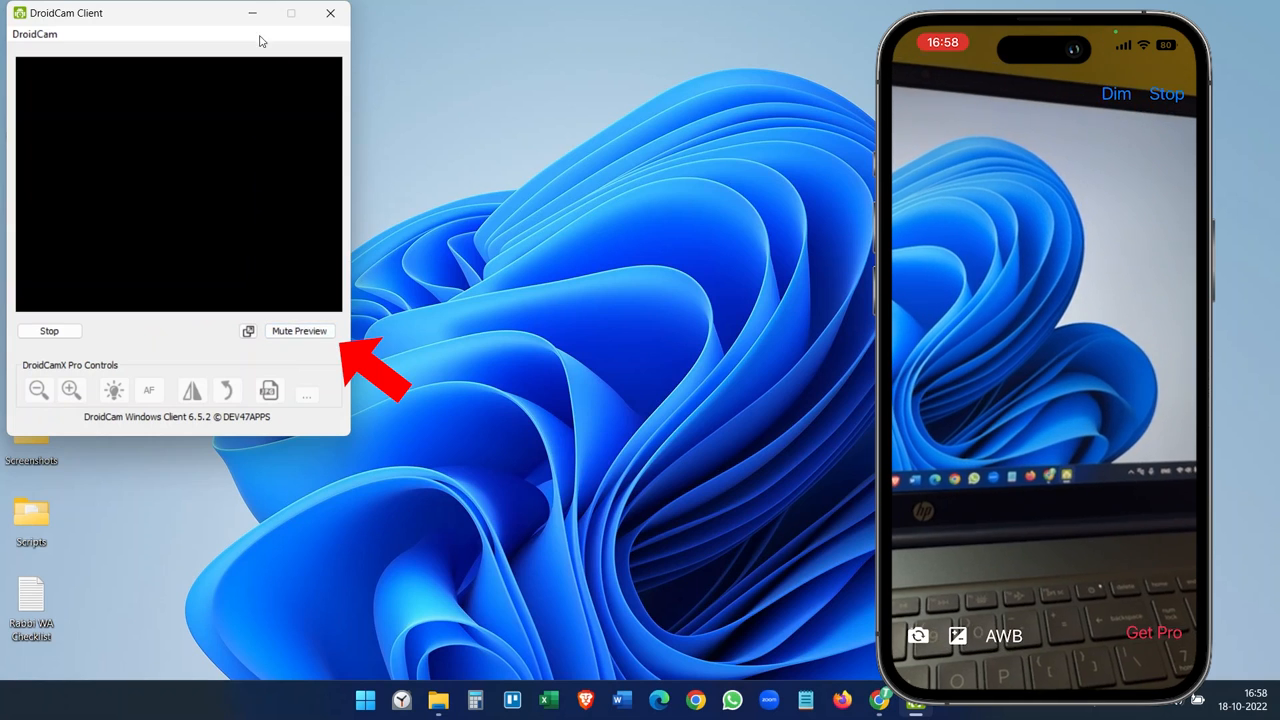
click(330, 12)
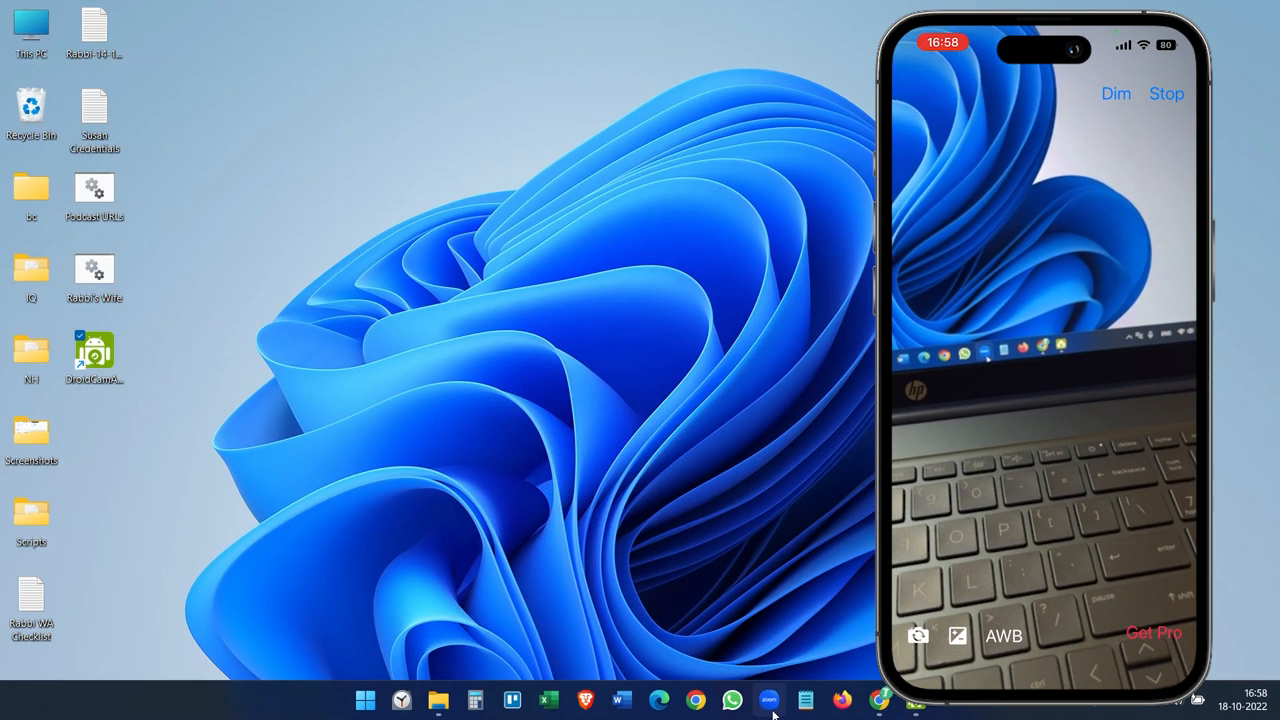
Start a new Zoom meeting with DroidCam Source 3 camera and DroidCam Virtual Audio microphone
click(768, 700)
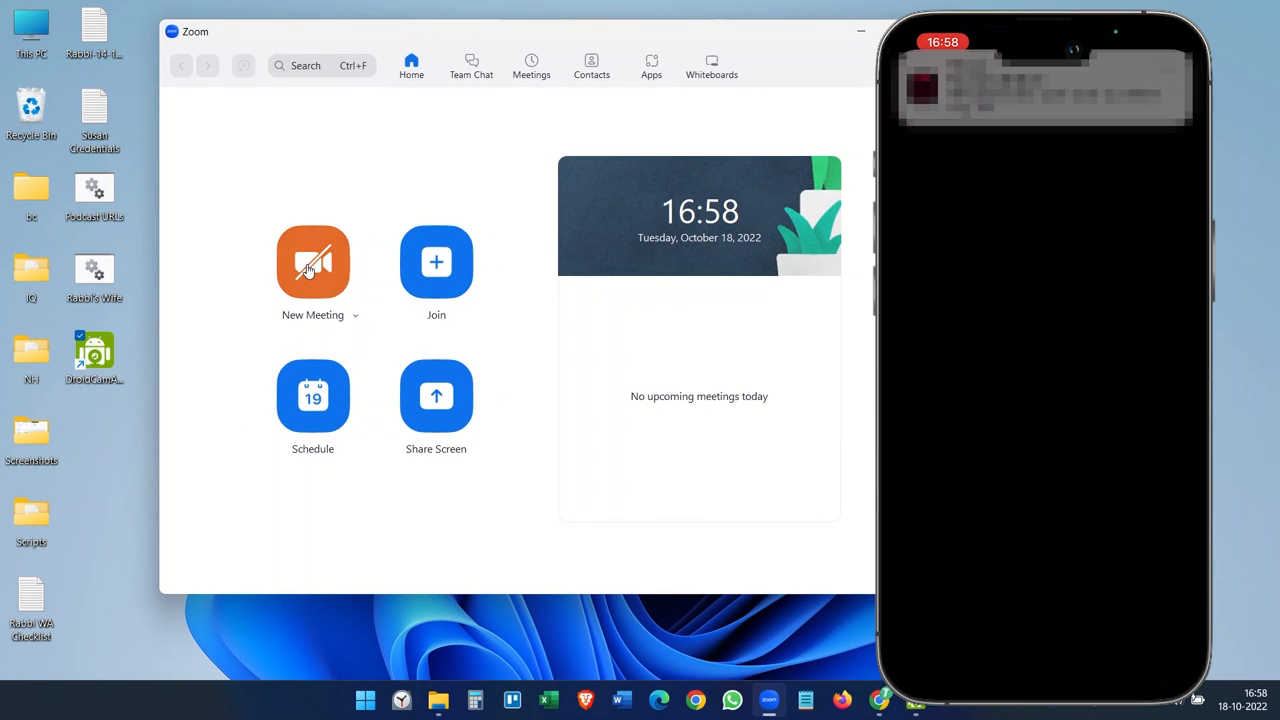
click(312, 262)
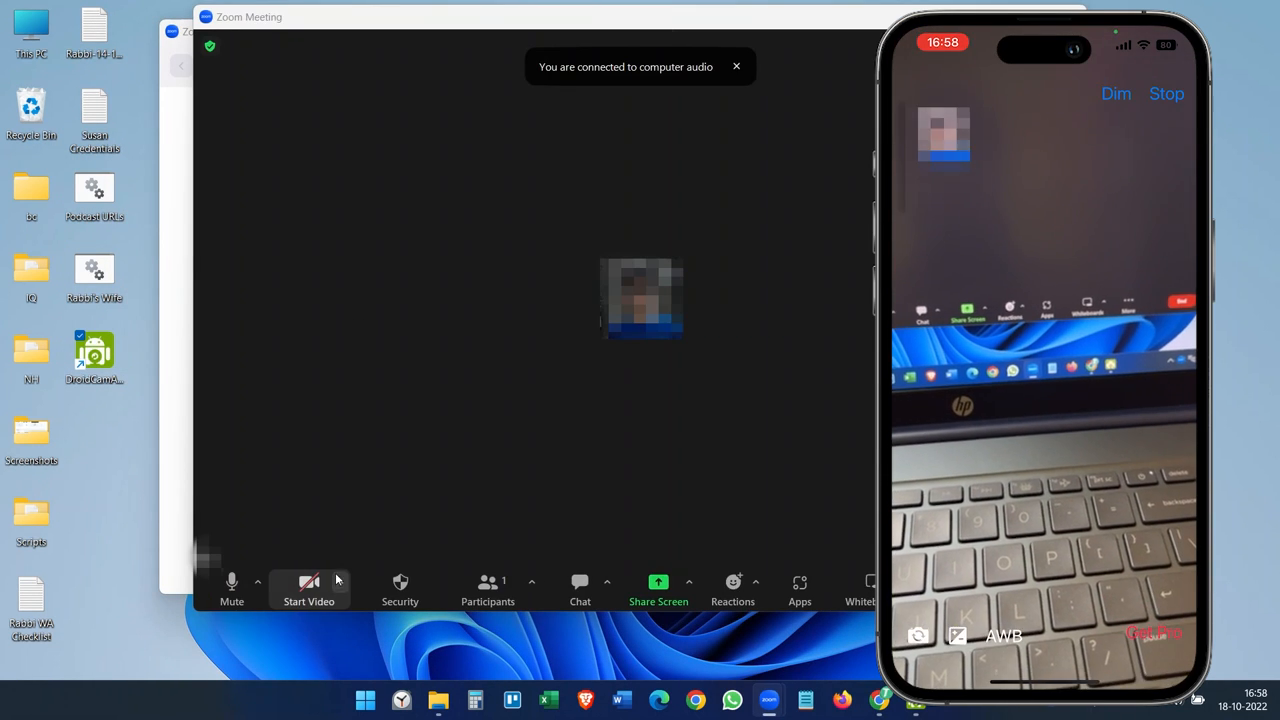
click(340, 582)
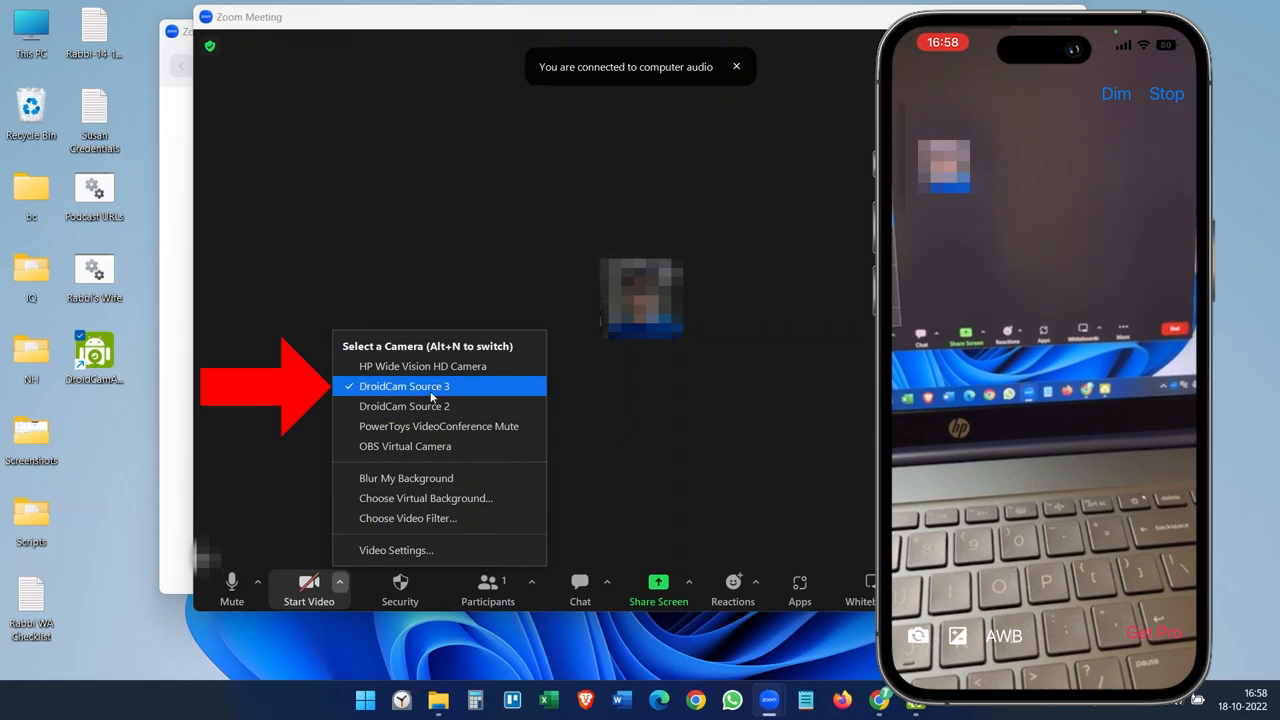
click(256, 582)
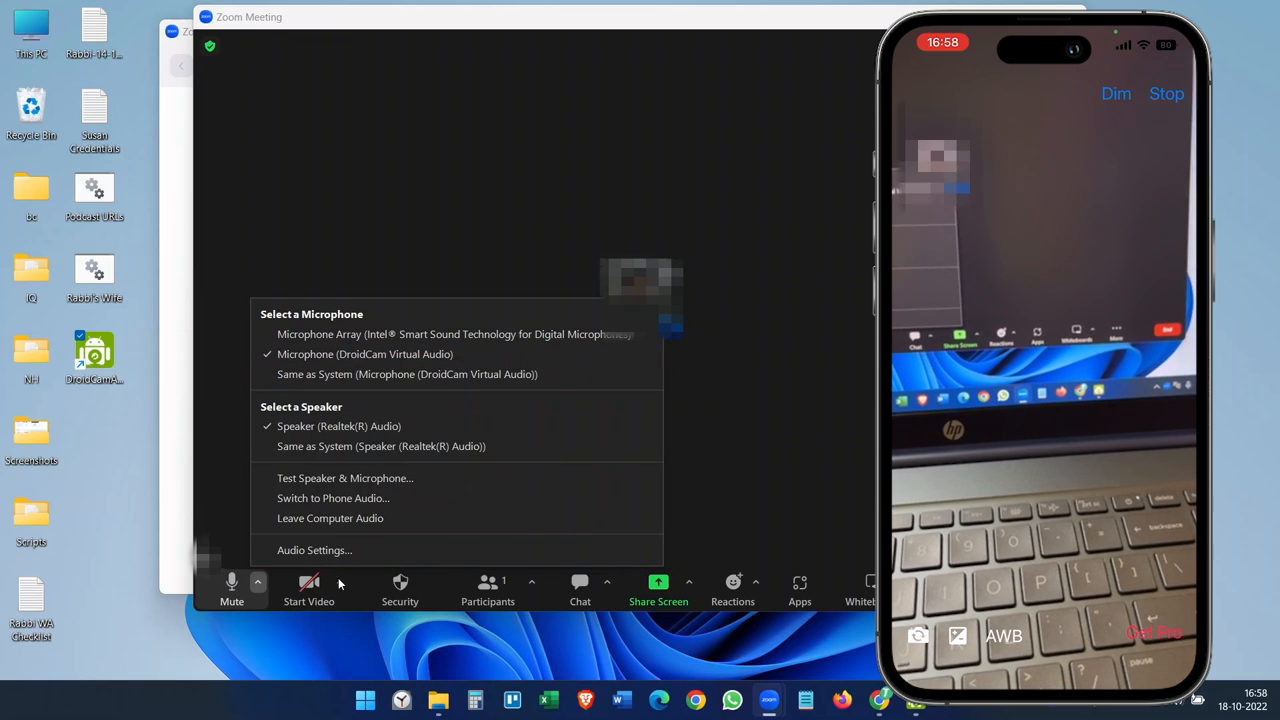
click(340, 584)
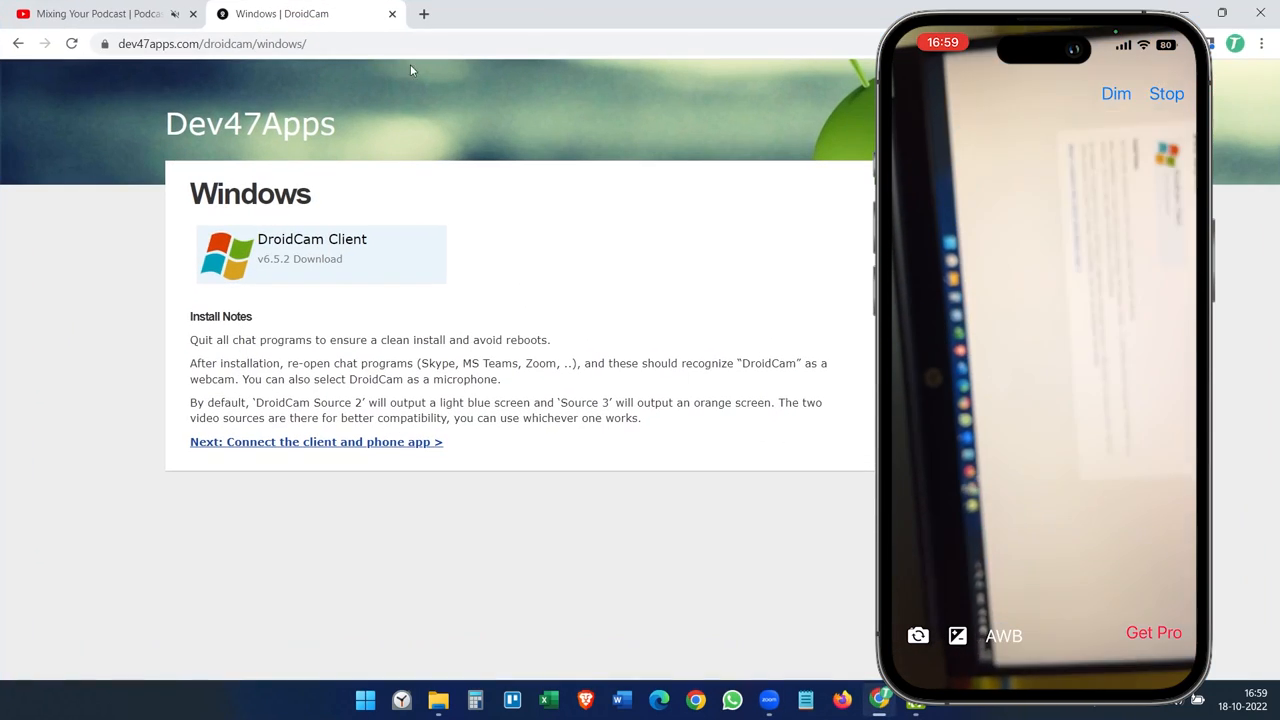
Go to meet.google.com, start an instant meeting showing the DroidCam feed, then return to YouTube
click(424, 12)
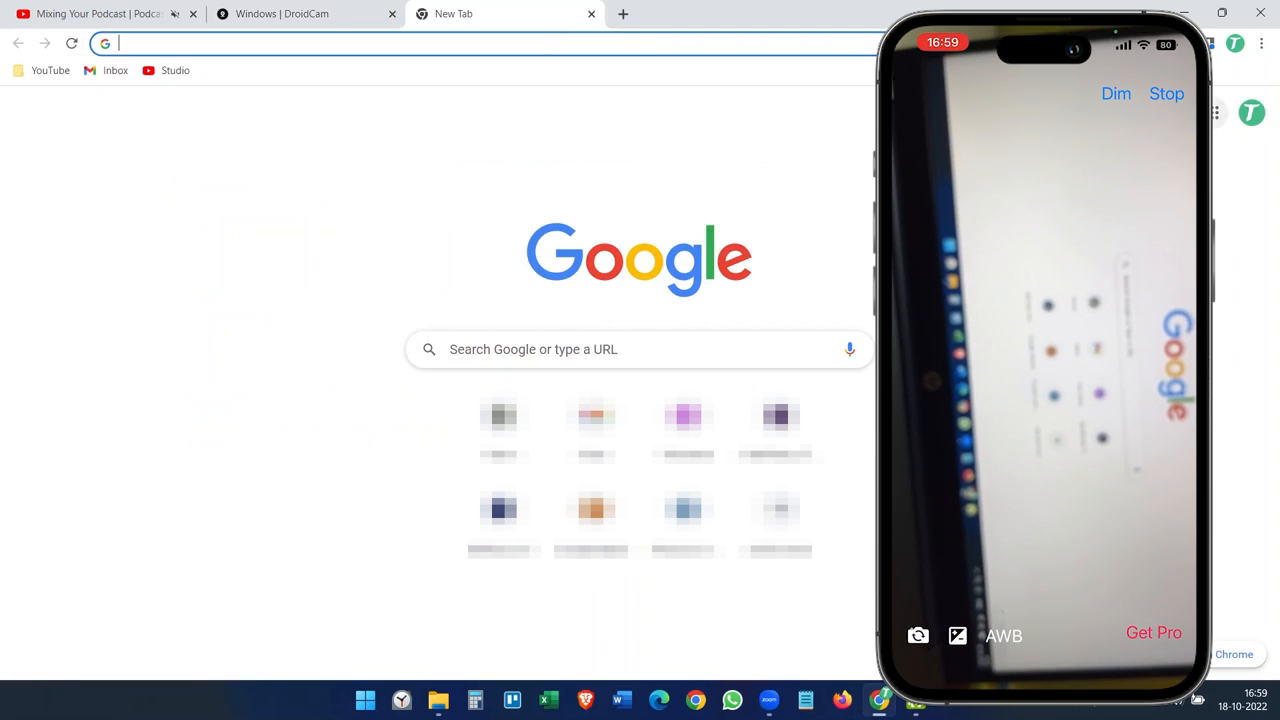
text(meet.google.com/?hs=197&pli=1&authuser=0)
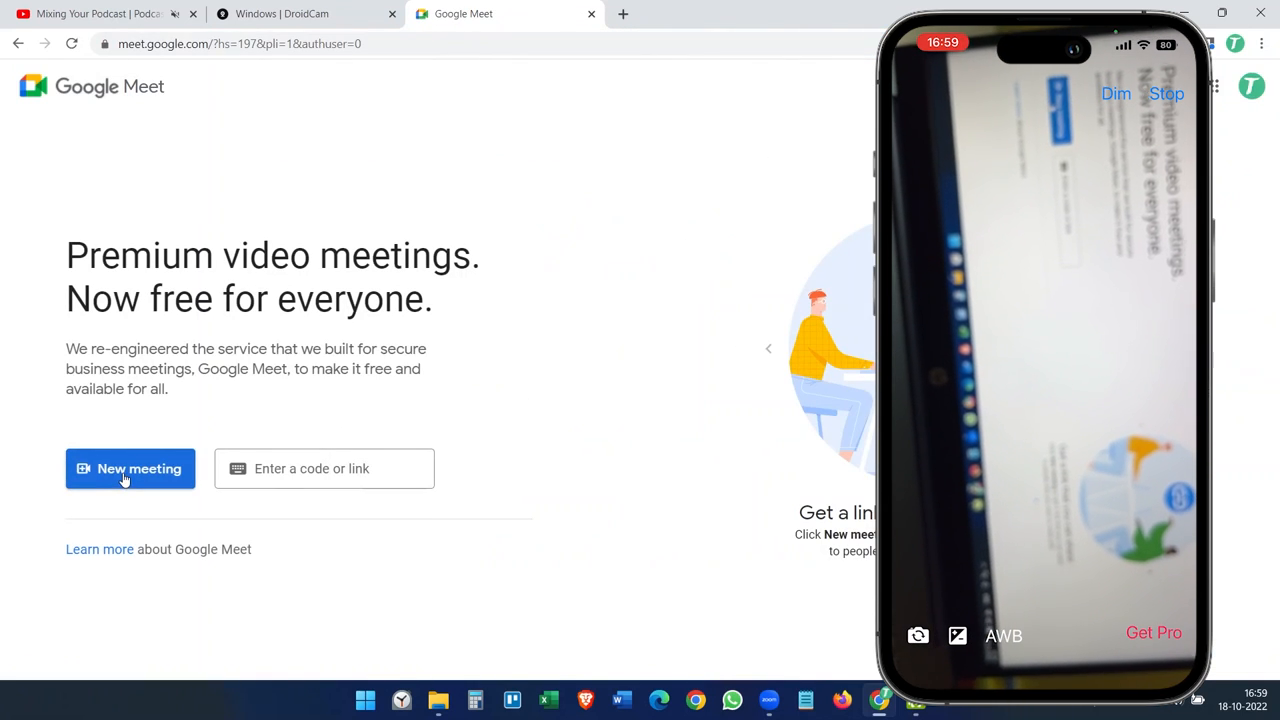
click(130, 468)
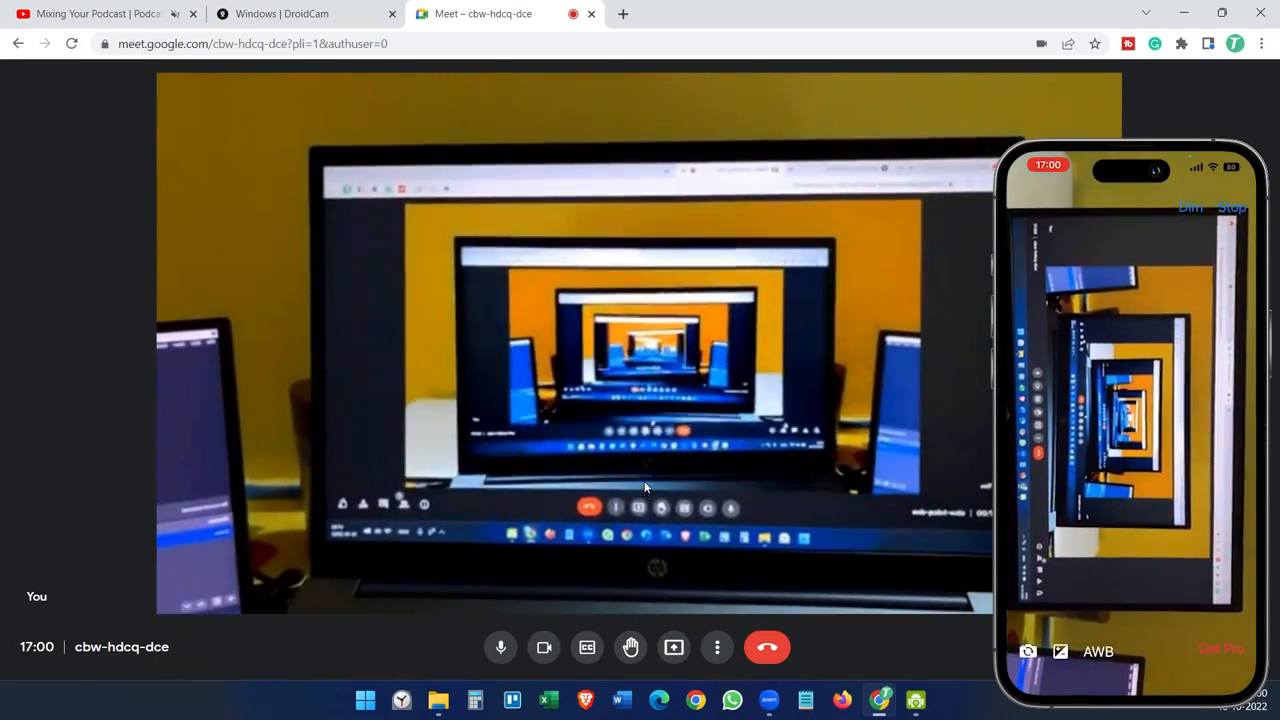
click(90, 12)
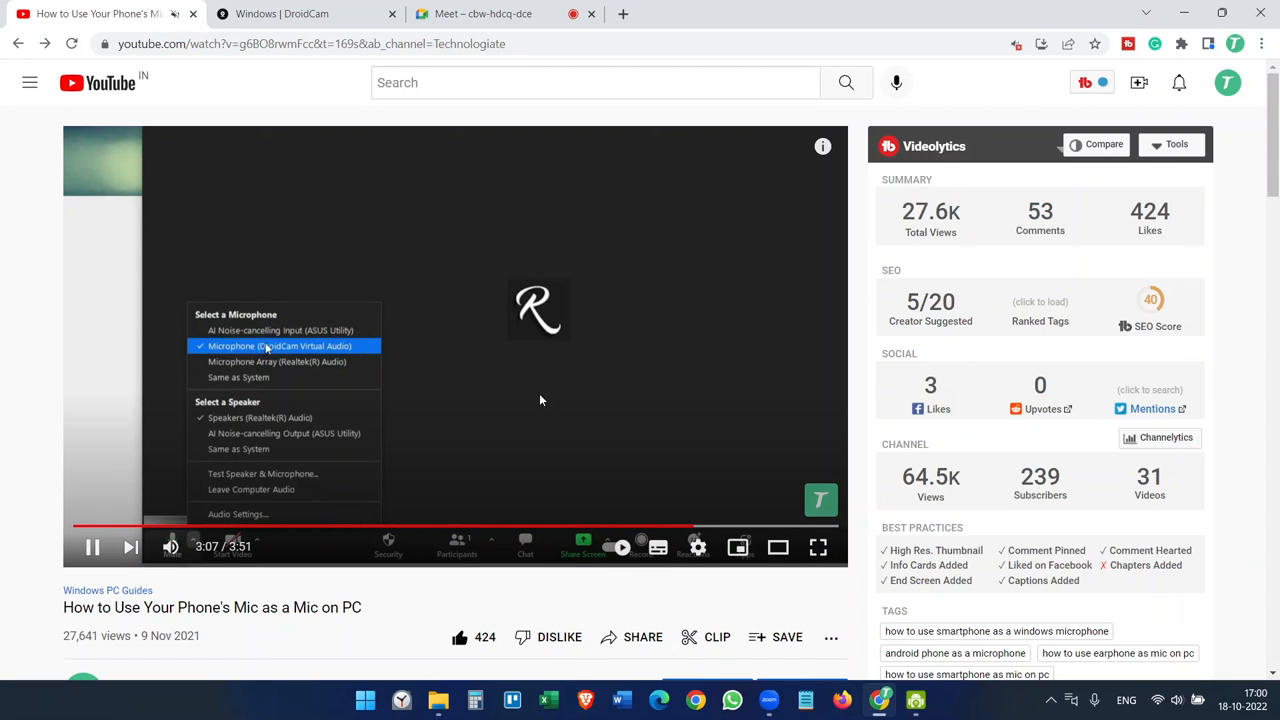
scroll(down, 3)
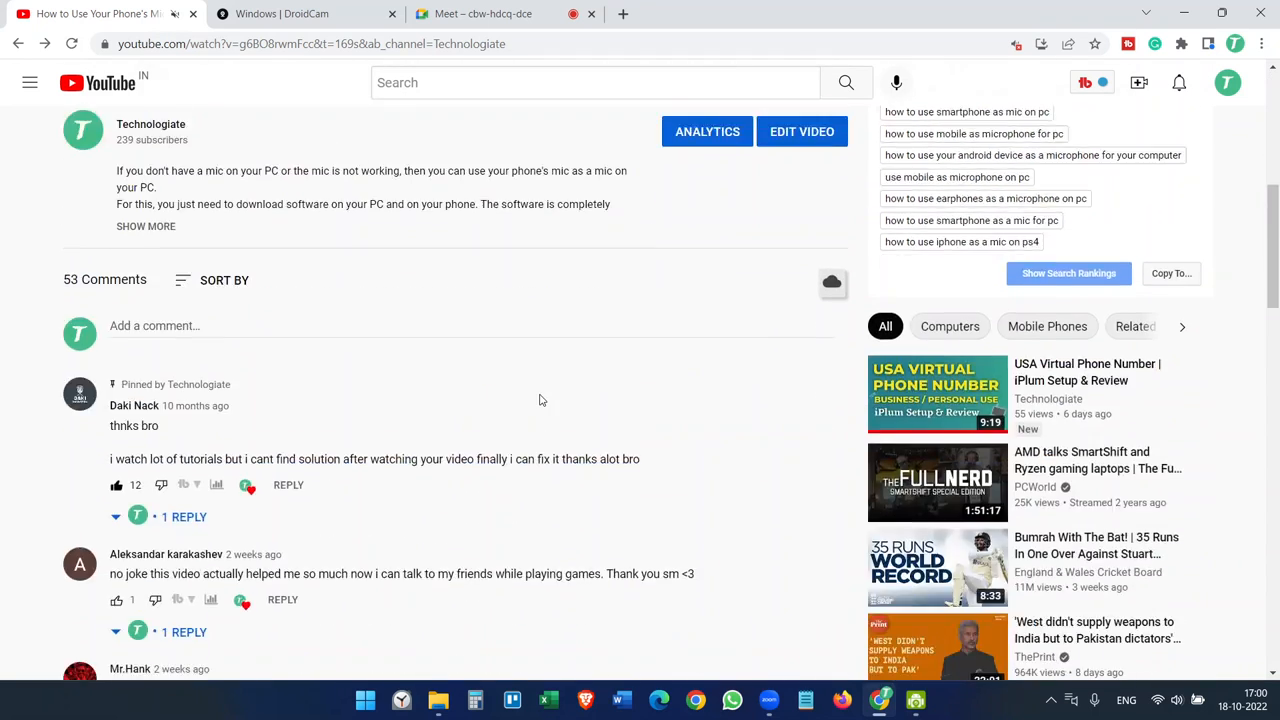